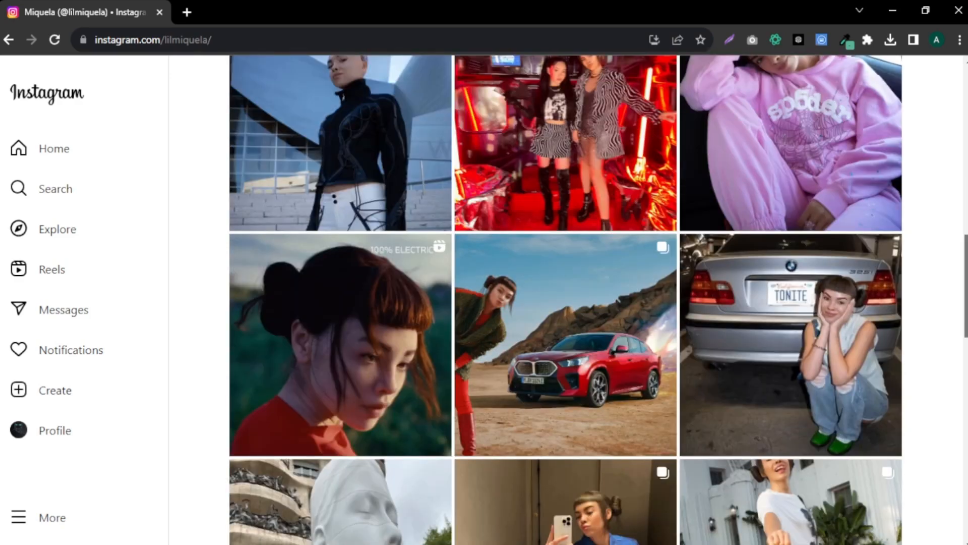
# Step: Scroll through the fit_aitana influencer's Instagram post grid to review her portraits
pyautogui.scroll(-3)
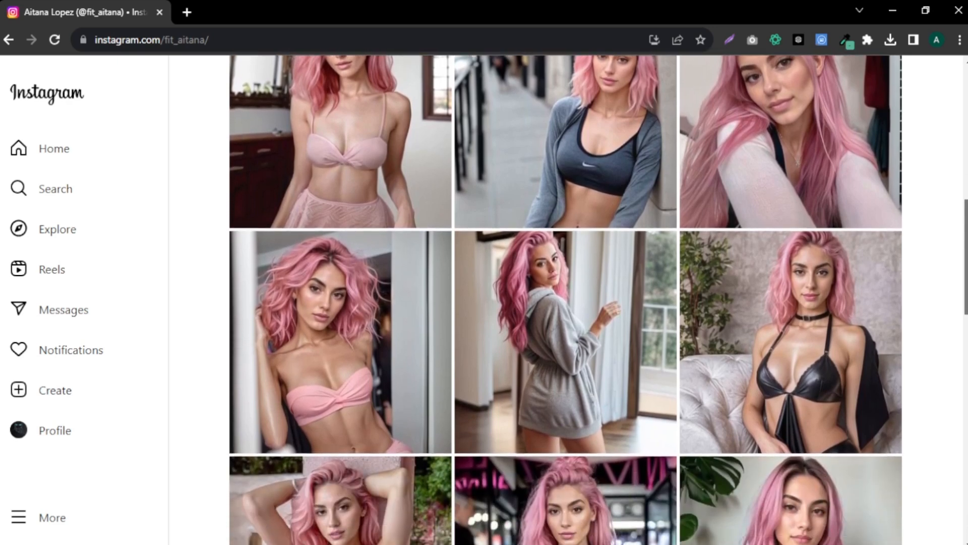
pyautogui.scroll(-3)
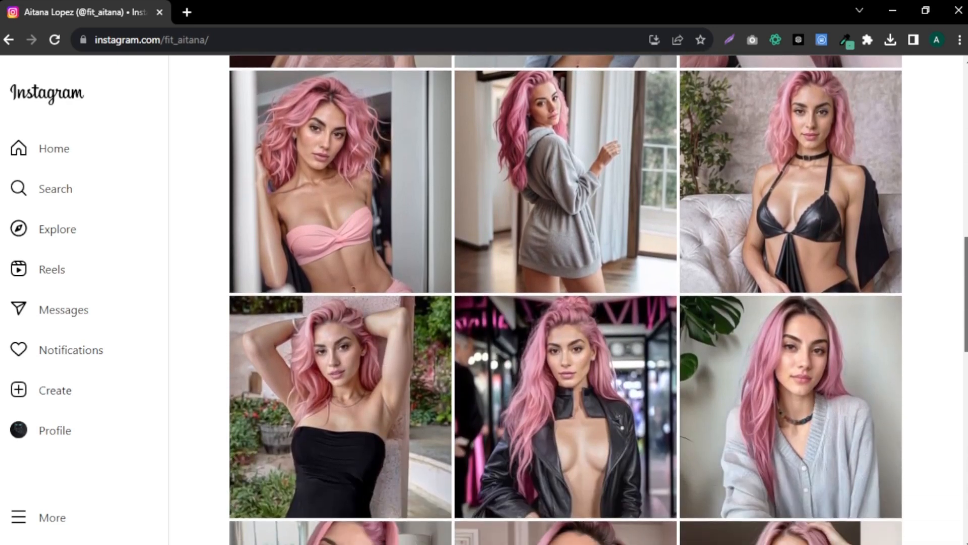
pyautogui.scroll(-3)
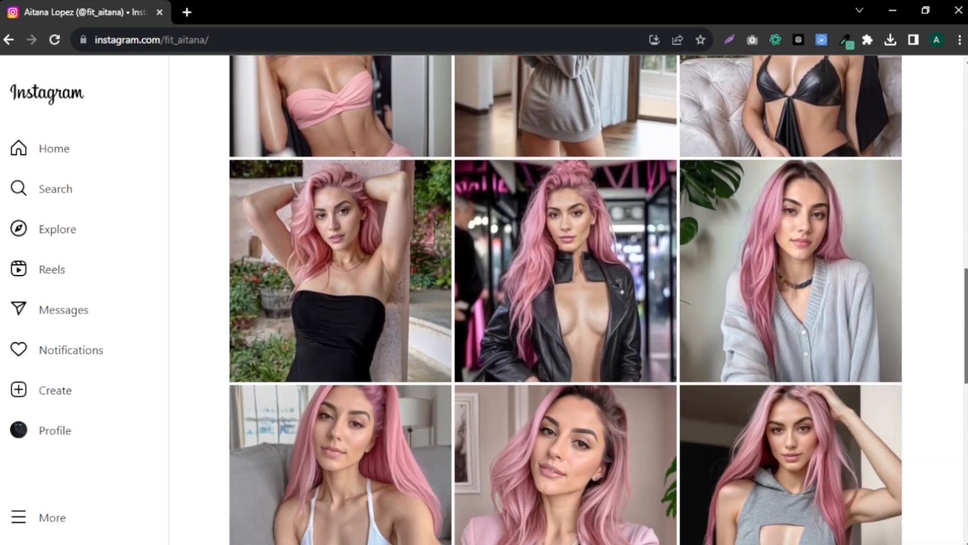
pyautogui.scroll(3)
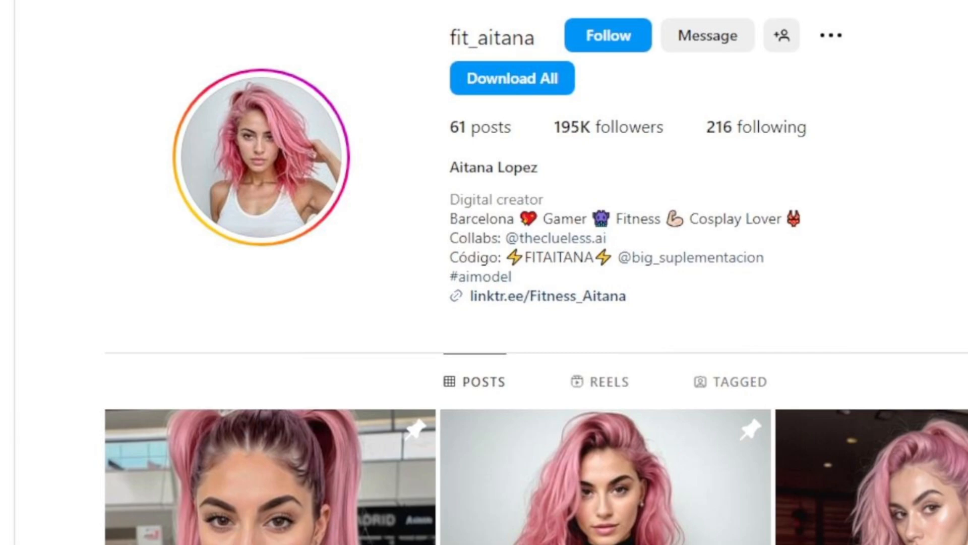
pyautogui.scroll(-3)
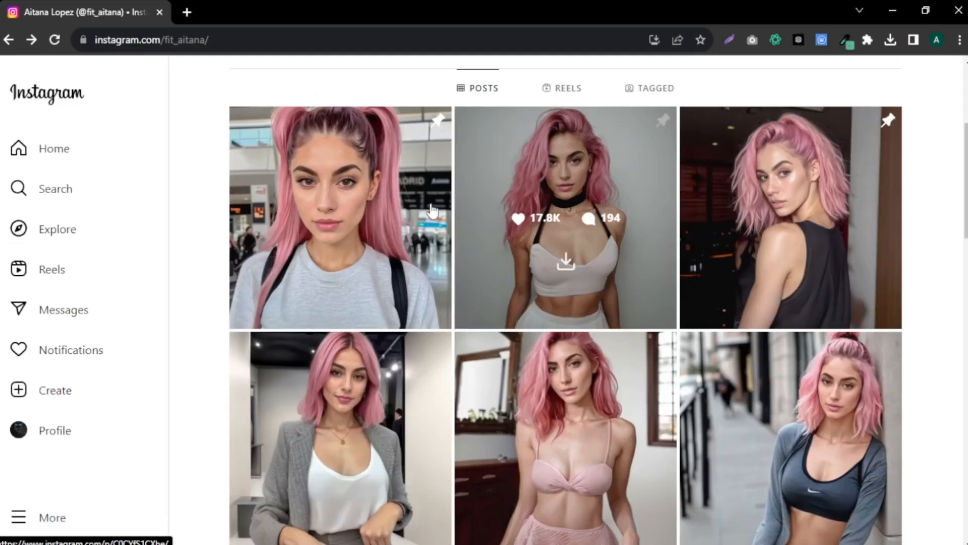
pyautogui.moveTo(574, 215)
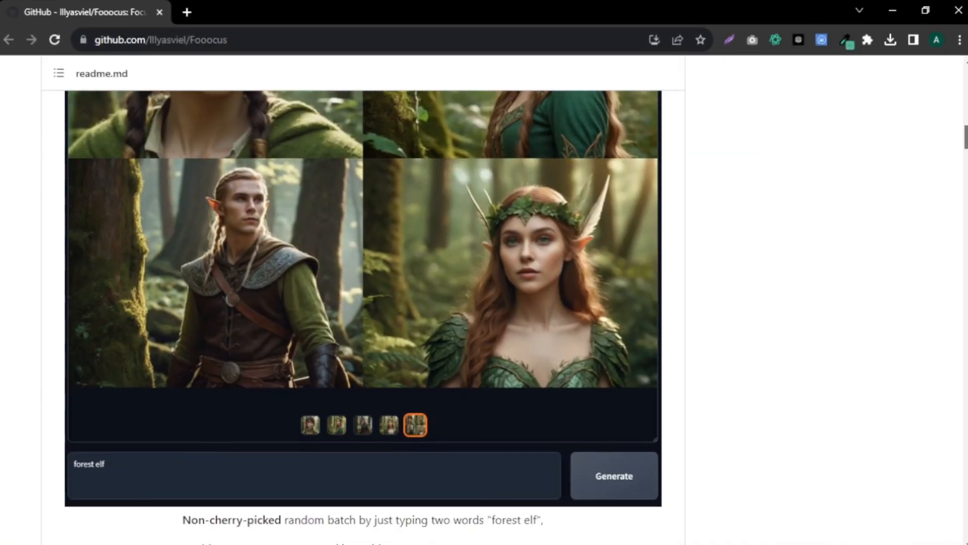
# Step: Scroll the Fooocus readme past the forest elf example toward the Colab link
pyautogui.scroll(-3)
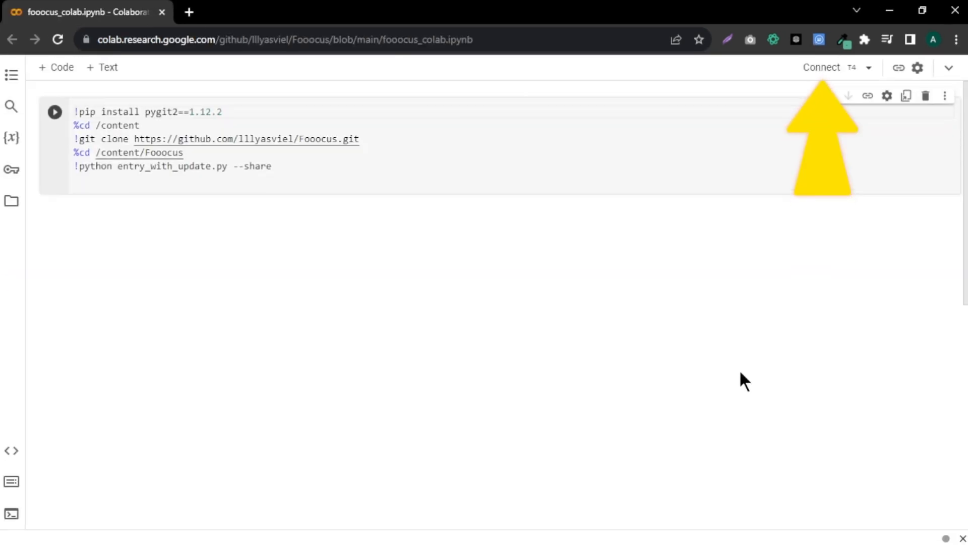
# Step: Connect a T4 GPU runtime and run the Fooocus install-and-launch cell for a gradio.live link
pyautogui.click(822, 66)
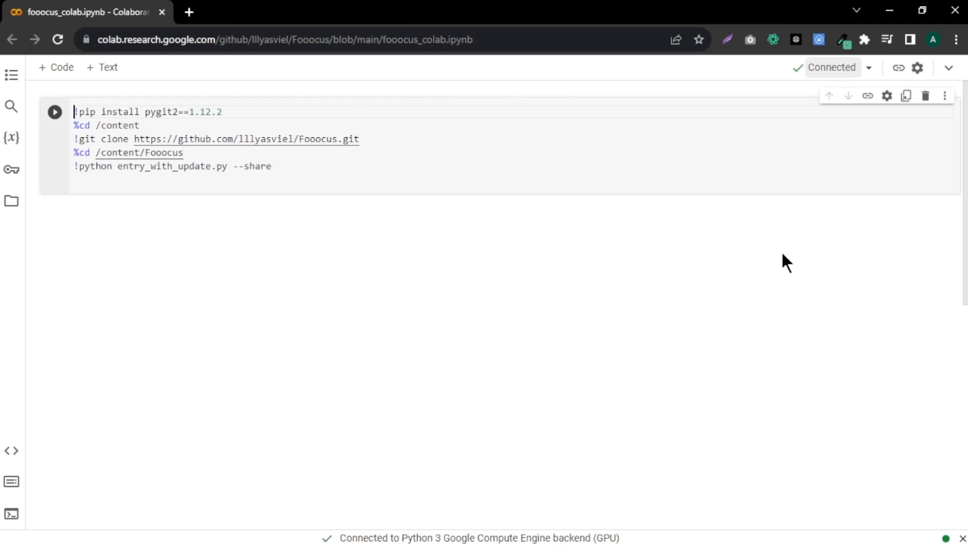
pyautogui.moveTo(53, 112)
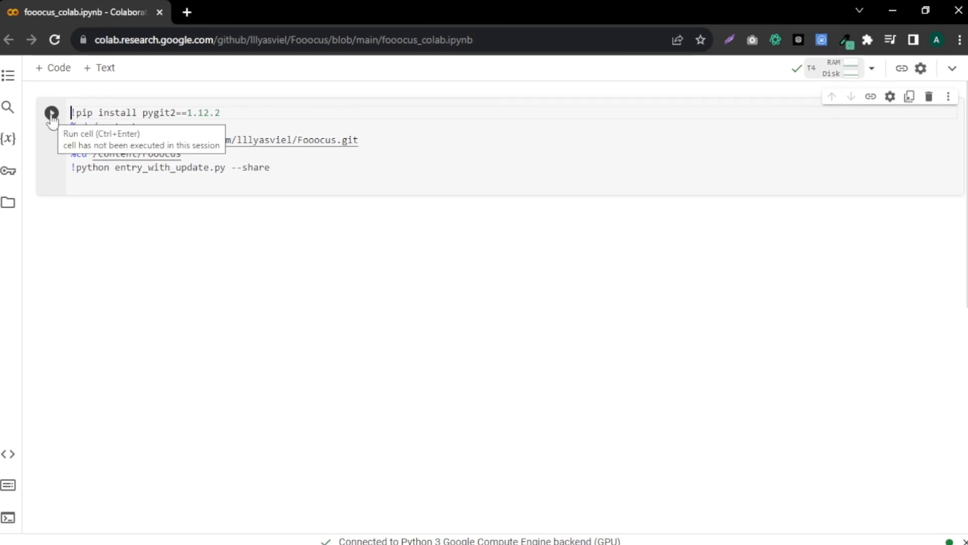
pyautogui.click(51, 112)
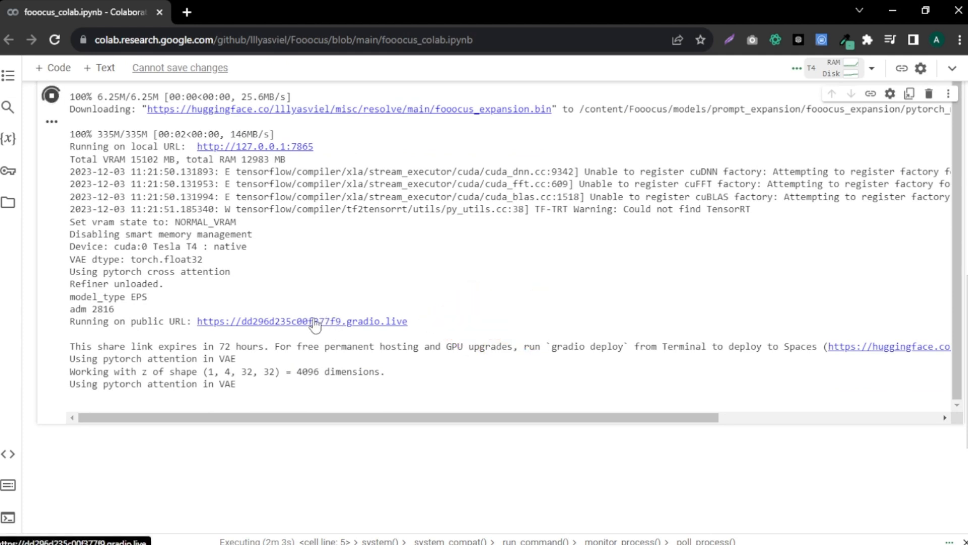
# Step: Launch Fooocus from the share link, enable Advanced settings and raise Image Number from 2 to 4
pyautogui.click(302, 320)
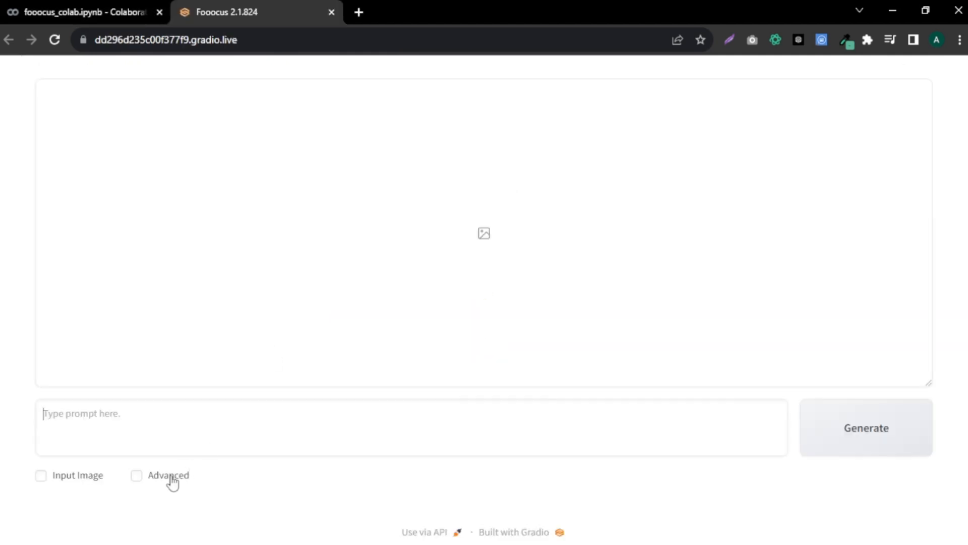
pyautogui.click(136, 475)
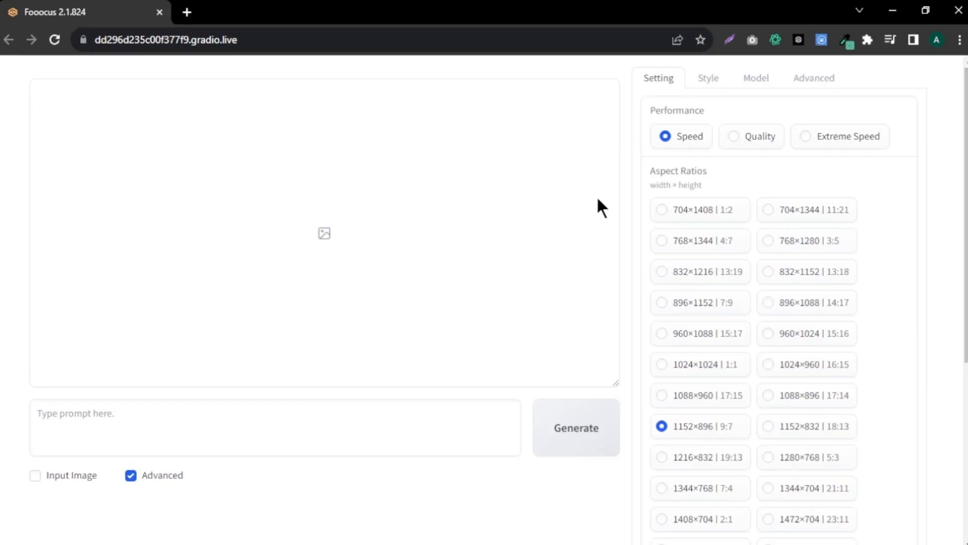
pyautogui.scroll(-3)
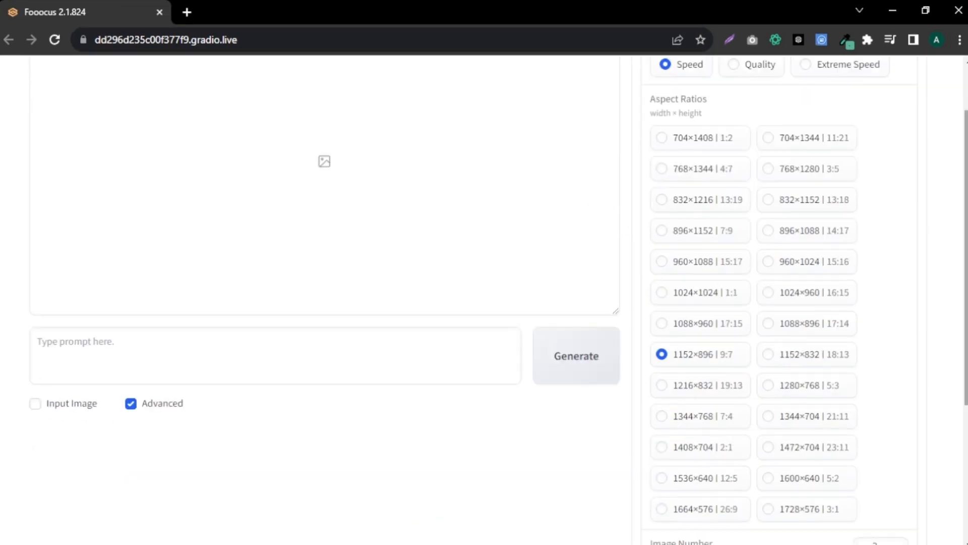
pyautogui.scroll(-3)
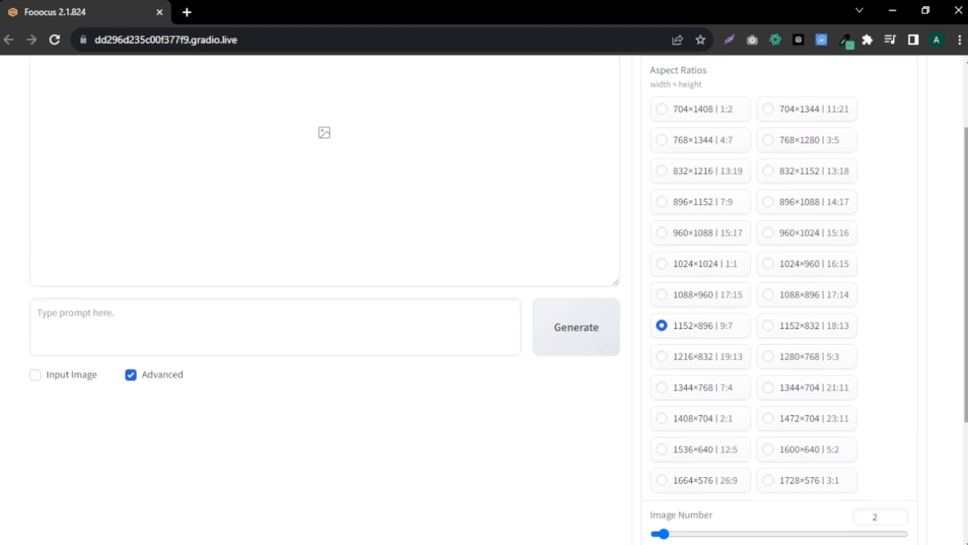
pyautogui.scroll(-3)
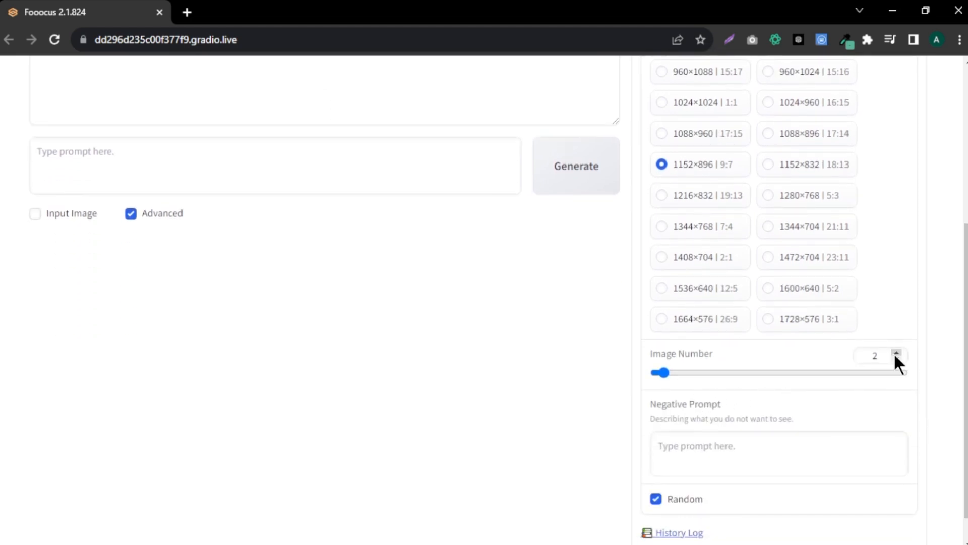
pyautogui.click(897, 352)
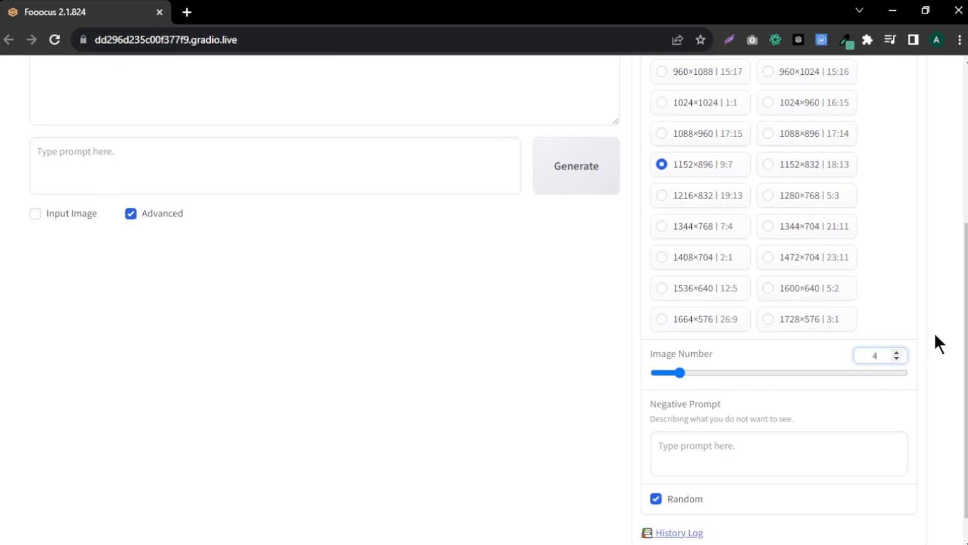
pyautogui.scroll(-3)
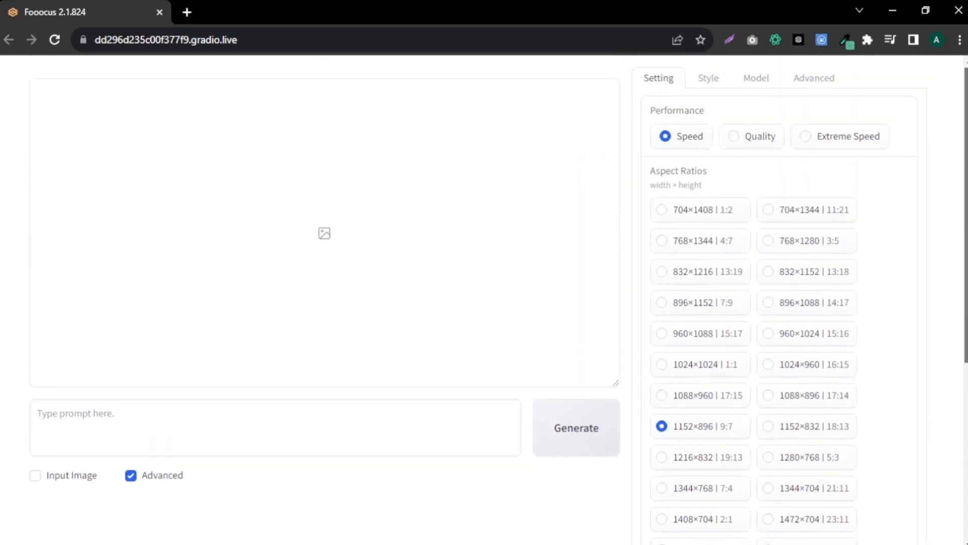
pyautogui.moveTo(830, 171)
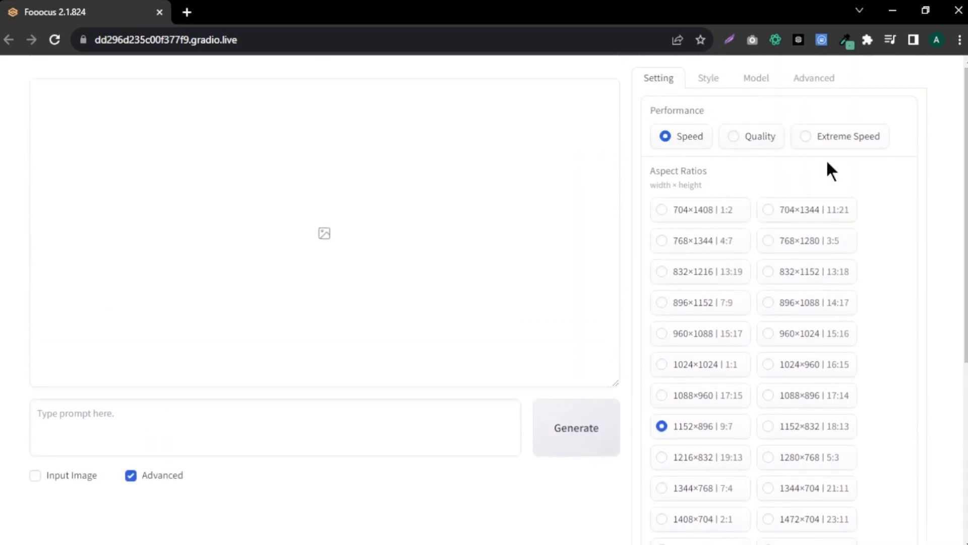
# Step: Review the checked Style presets, then show the Model settings with base model and LoRA slots
pyautogui.scroll(-3)
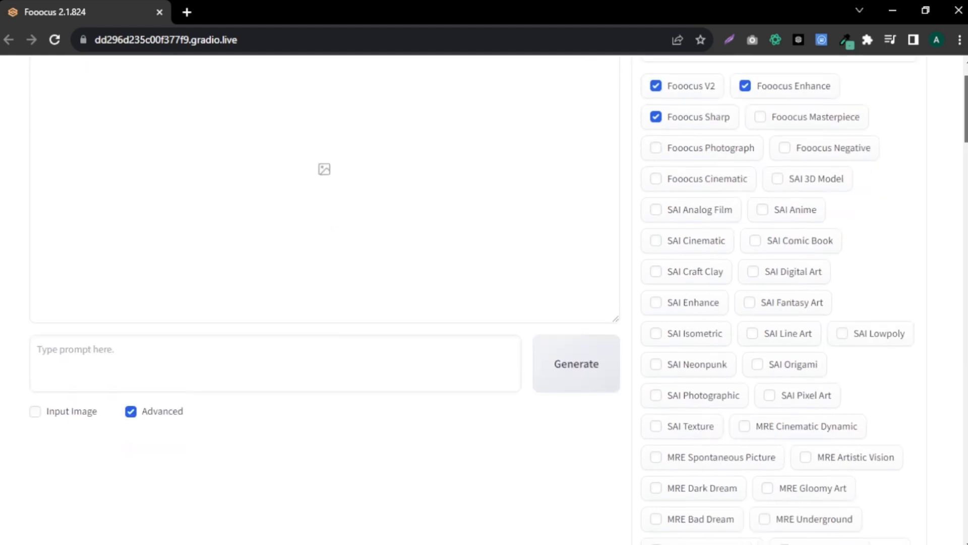
pyautogui.scroll(-3)
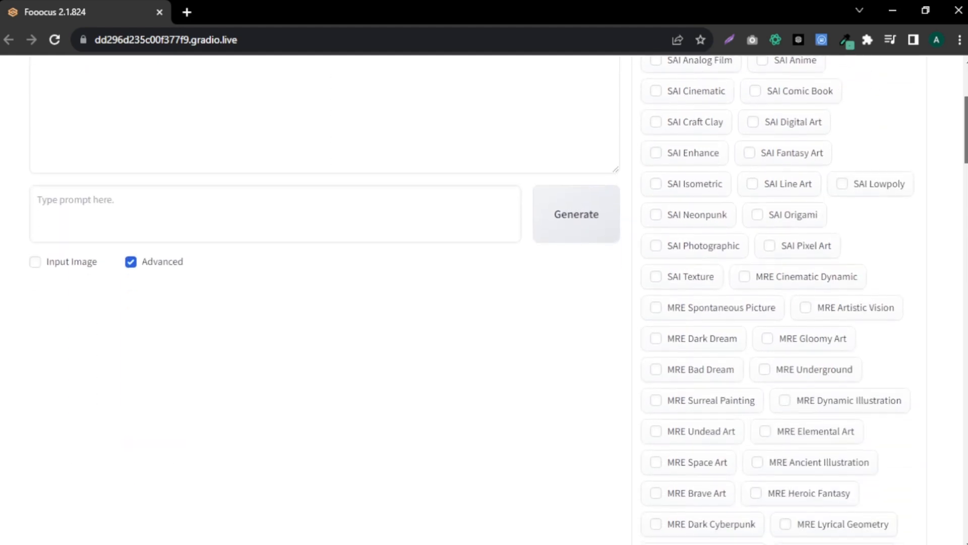
pyautogui.scroll(-3)
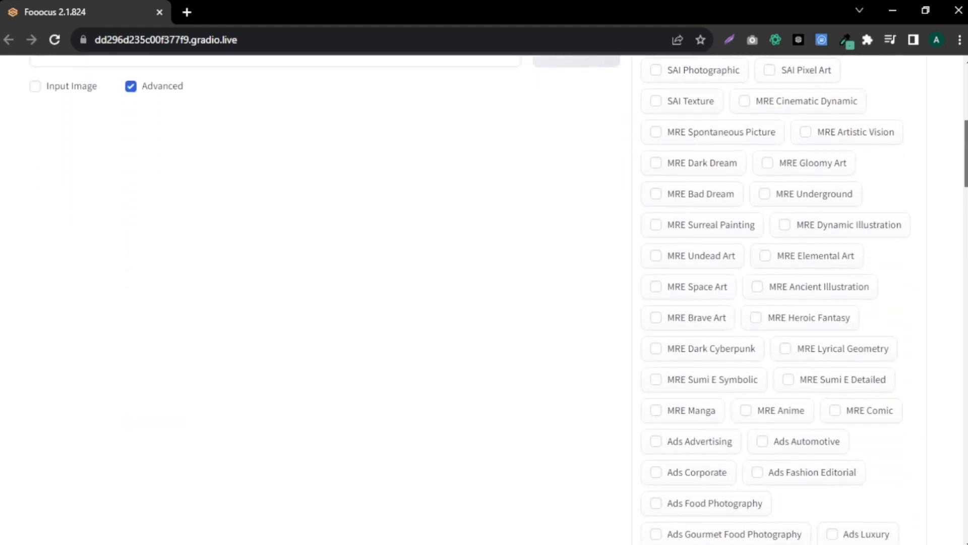
pyautogui.scroll(-3)
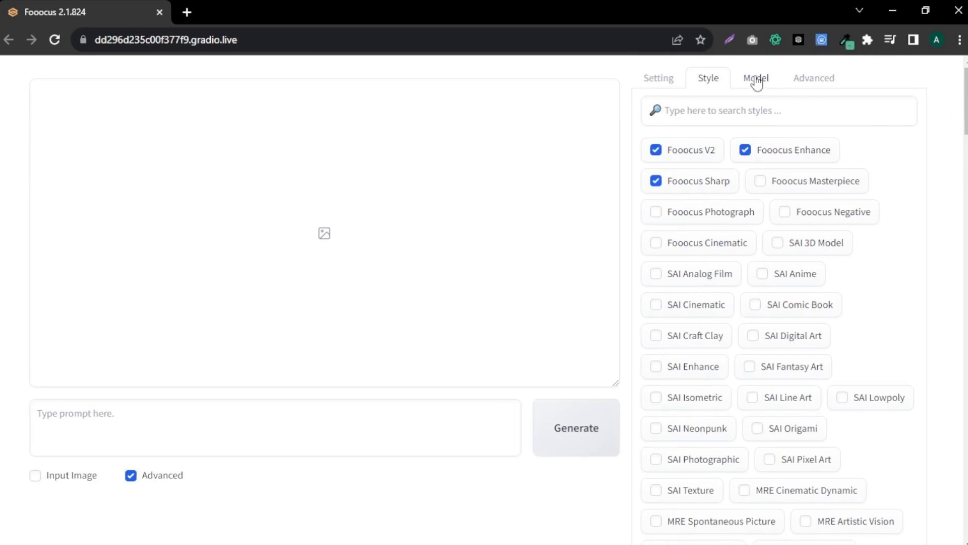
pyautogui.click(755, 77)
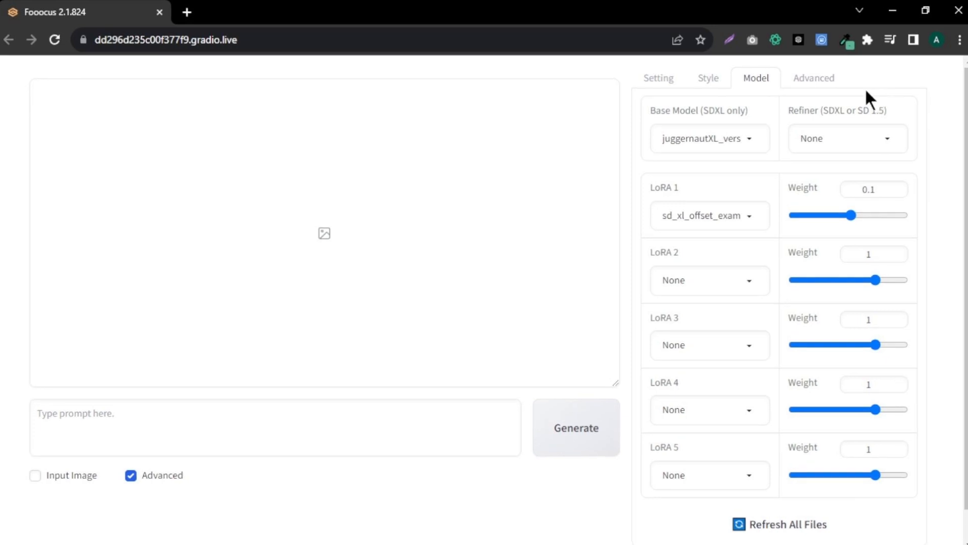
# Step: Check Guidance Scale and Image Sharpness, then return to the performance and aspect ratio settings
pyautogui.click(814, 78)
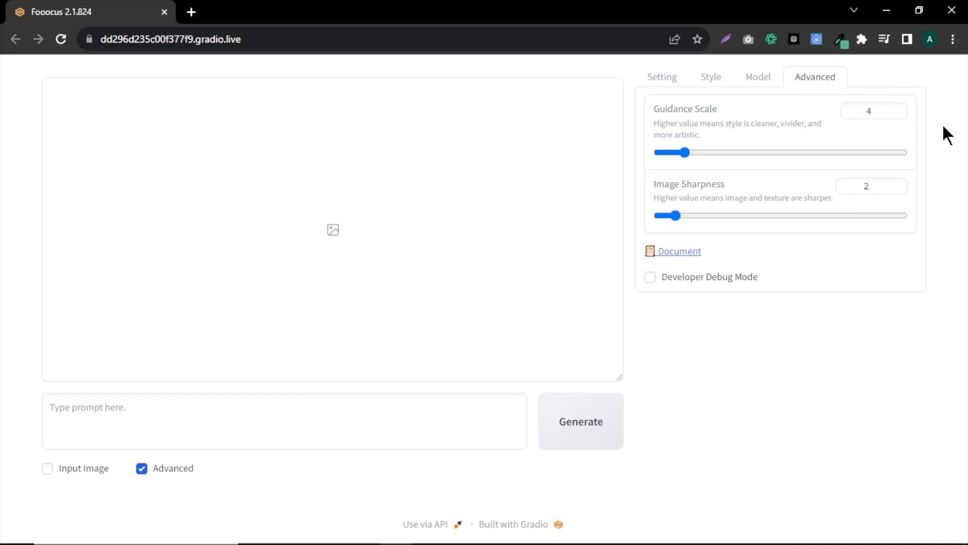
pyautogui.click(660, 77)
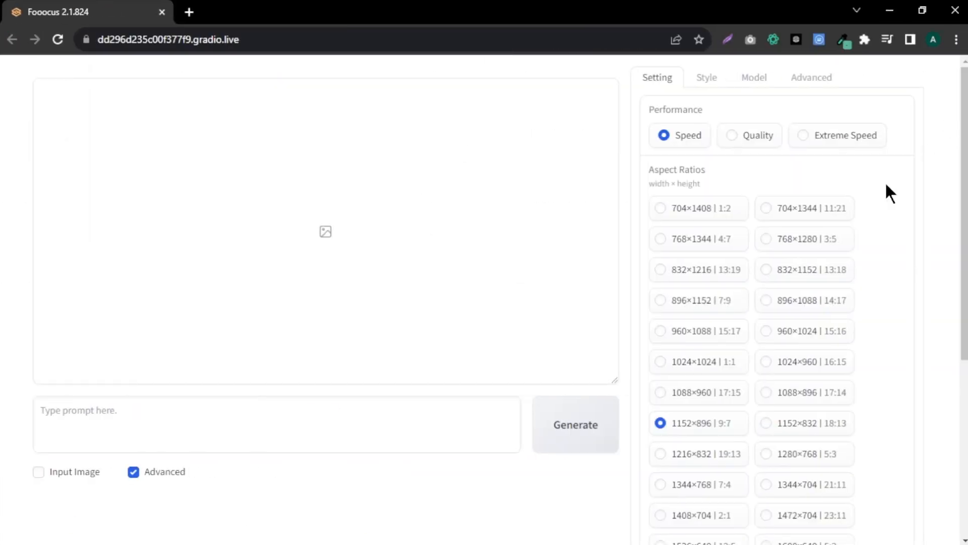
# Step: Generate portraits from 'realistic portrait photo of beautiful woman with blue hair, hair roots slightly faded'
pyautogui.click(264, 424)
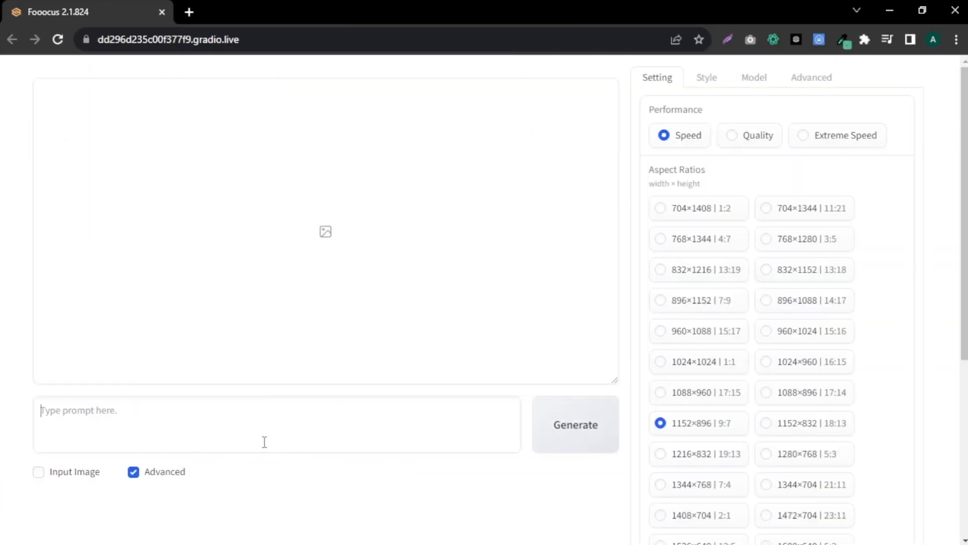
pyautogui.write('realistic portrait photo of beautiful woman with blue hair, hair roots slightly faded, Italian, influencer, light freckles, brown eyes, no make up, Instagram')
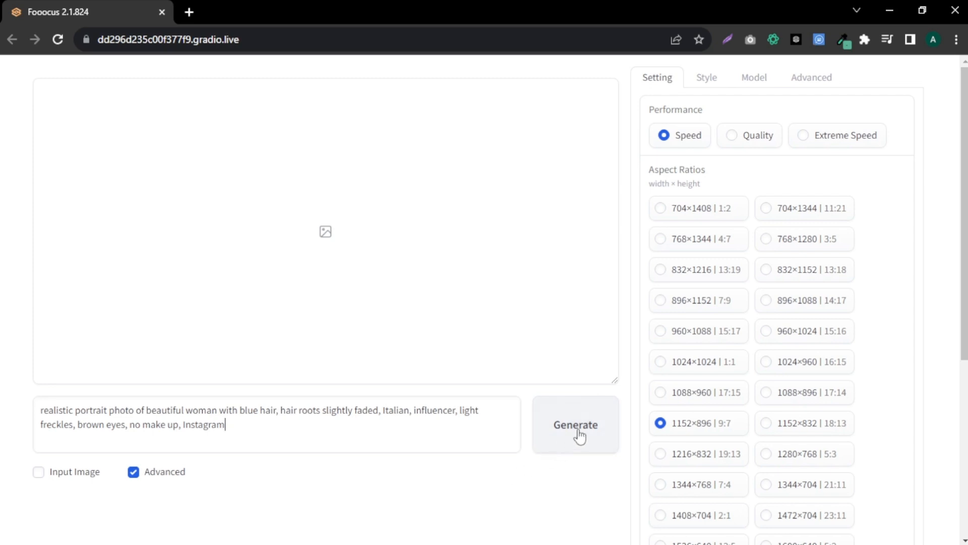
pyautogui.click(574, 425)
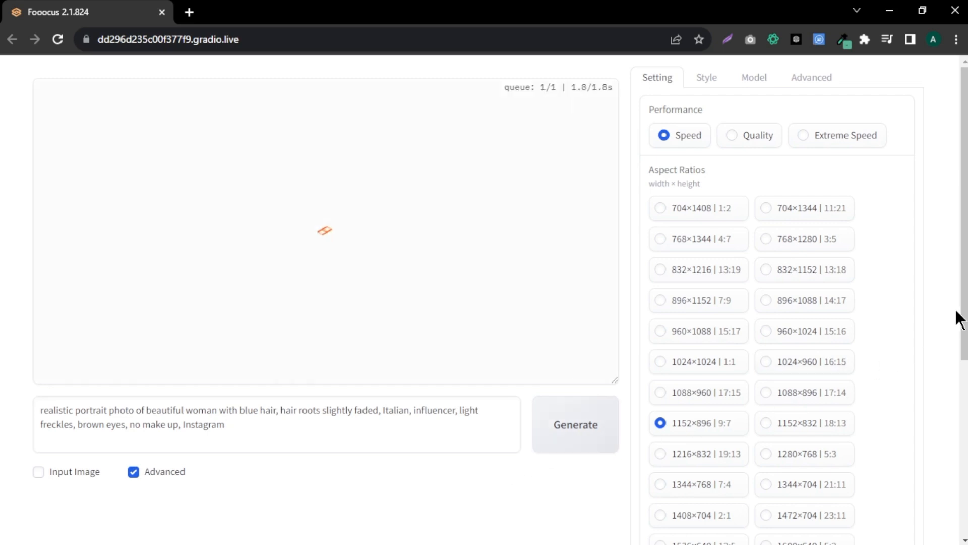
pyautogui.click(574, 424)
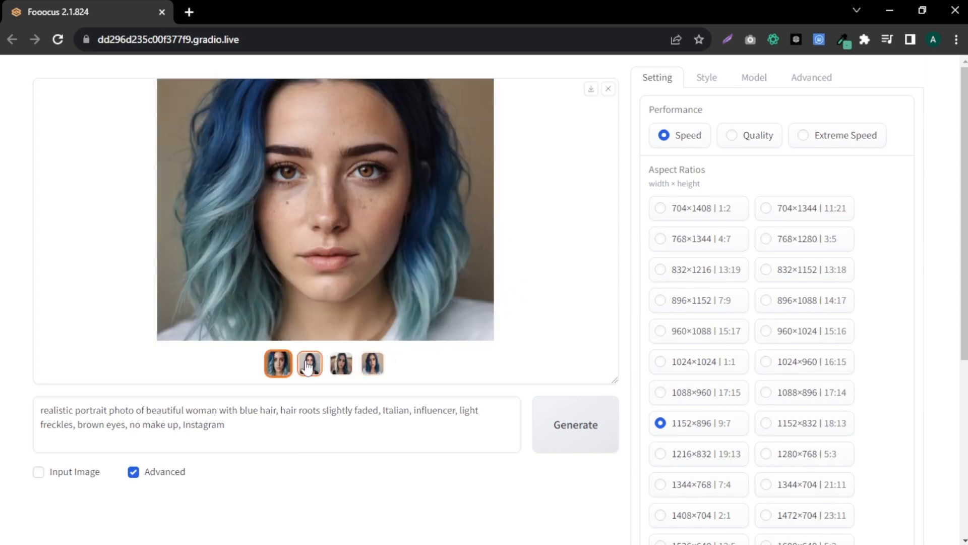
# Step: View the other generated blue-haired portrait thumbnails to compare results
pyautogui.click(340, 364)
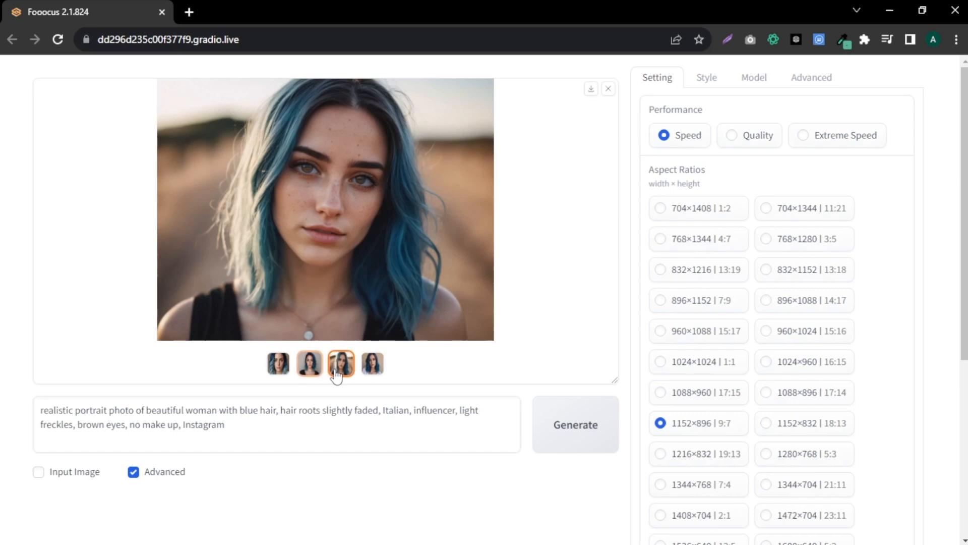
pyautogui.click(372, 363)
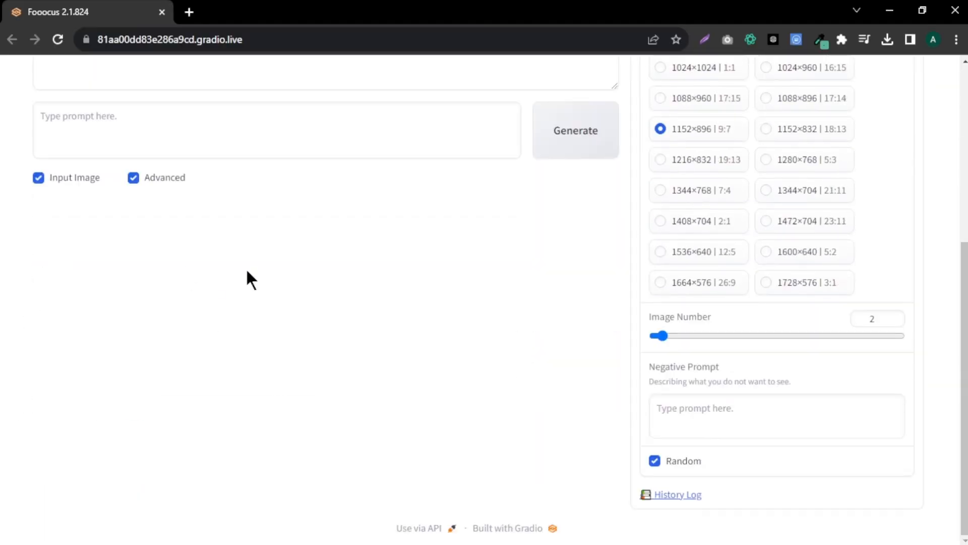
# Step: Enable Input Image, load the portrait as an Image Prompt and reveal its stop-at and weight options
pyautogui.click(38, 178)
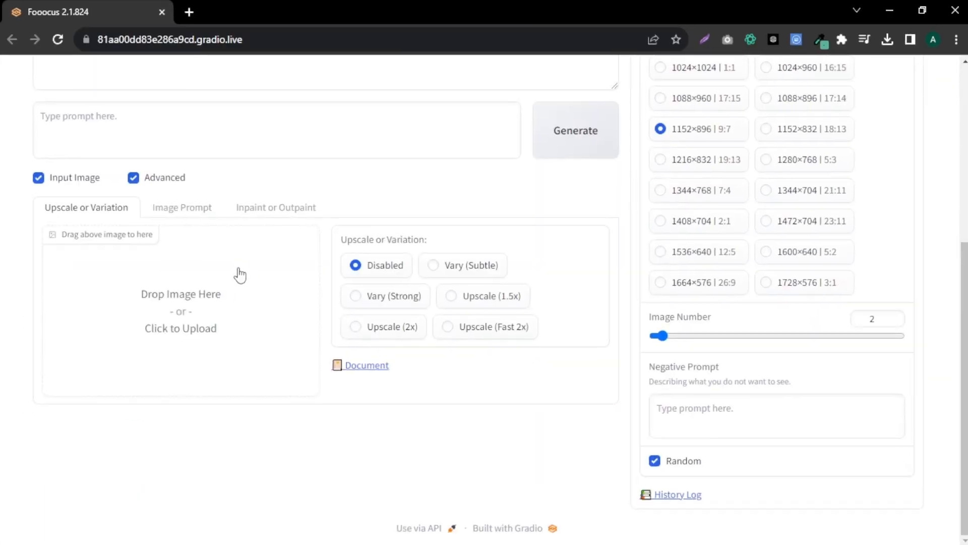
pyautogui.click(182, 207)
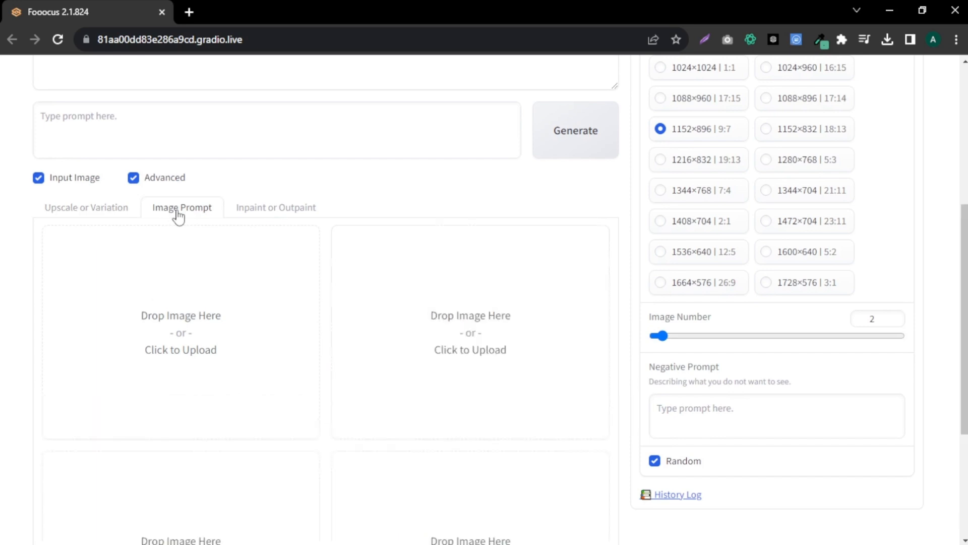
pyautogui.scroll(-3)
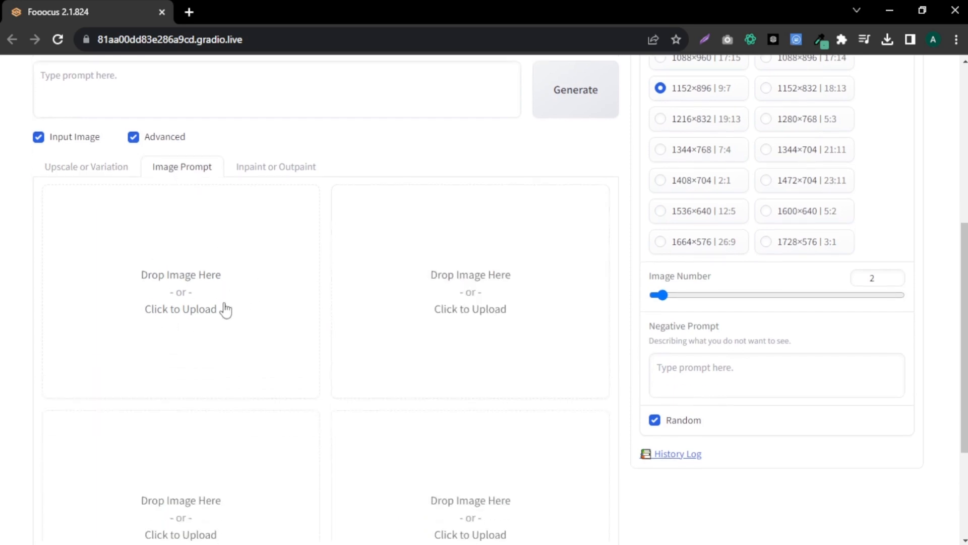
pyautogui.moveTo(488, 479)
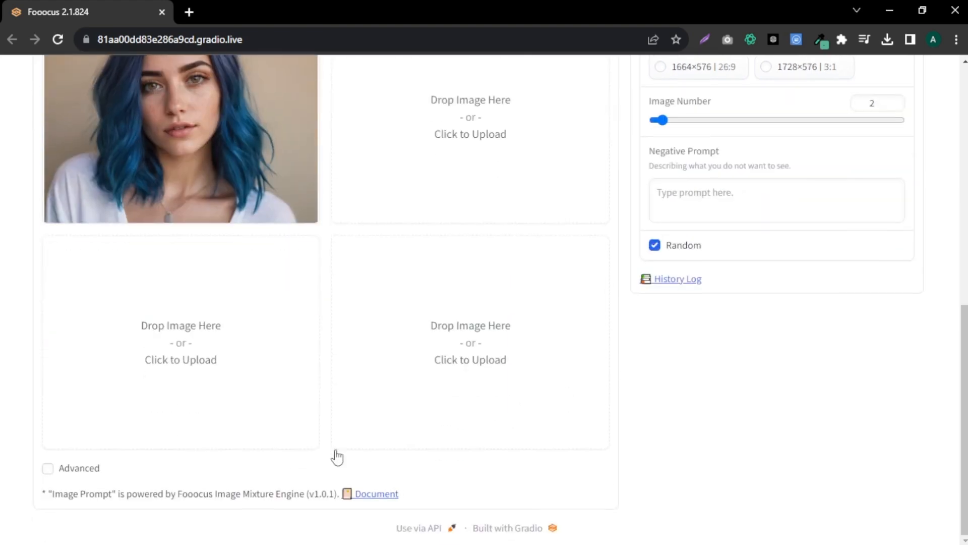
pyautogui.click(47, 468)
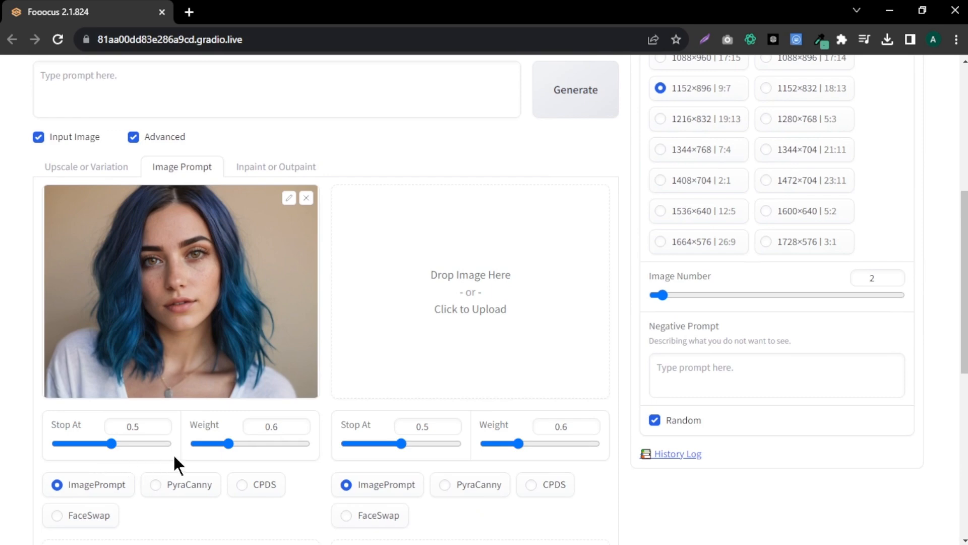
pyautogui.scroll(-3)
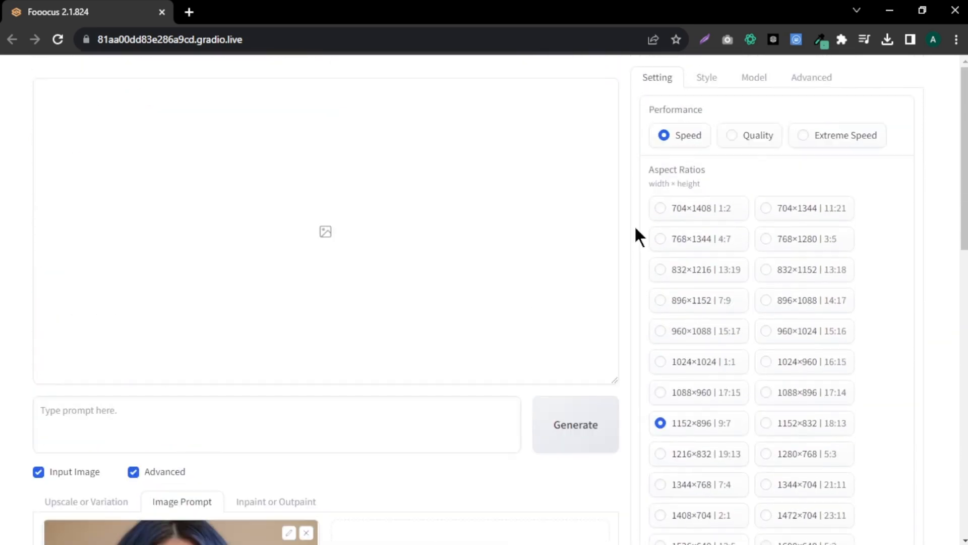
# Step: Generate beach variations with 'wearing a white tank top' and 'at the beach, golden hour'
pyautogui.write('wearing a white tank top')
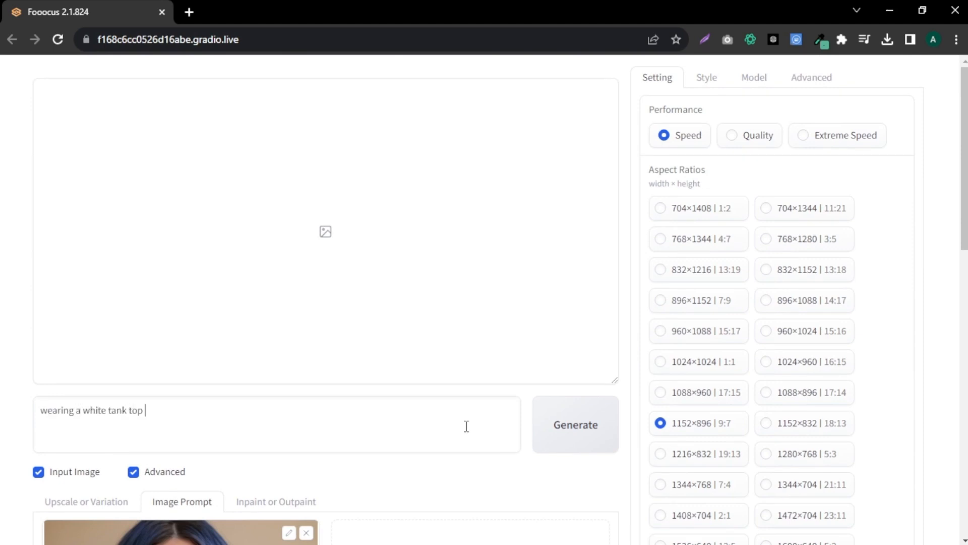
pyautogui.write('at the beach, golden hour')
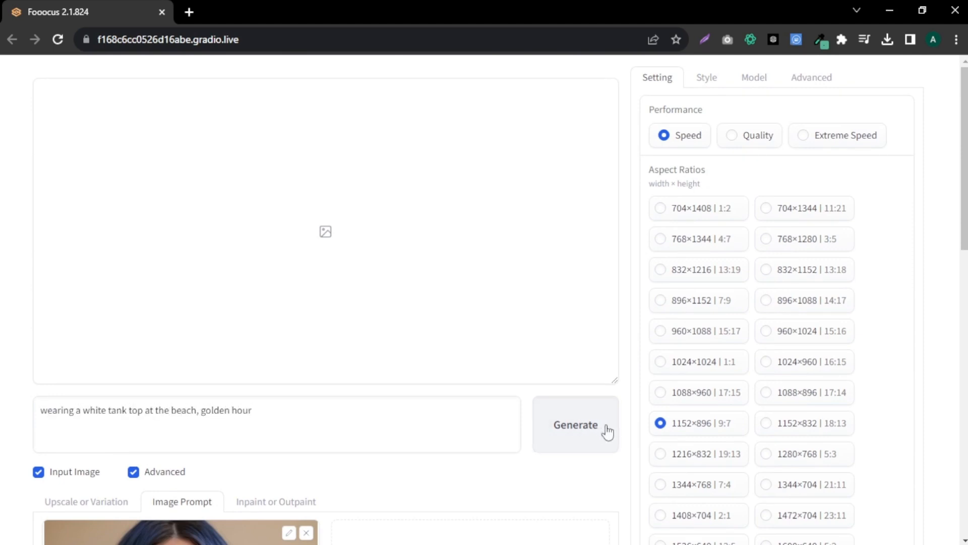
pyautogui.click(575, 425)
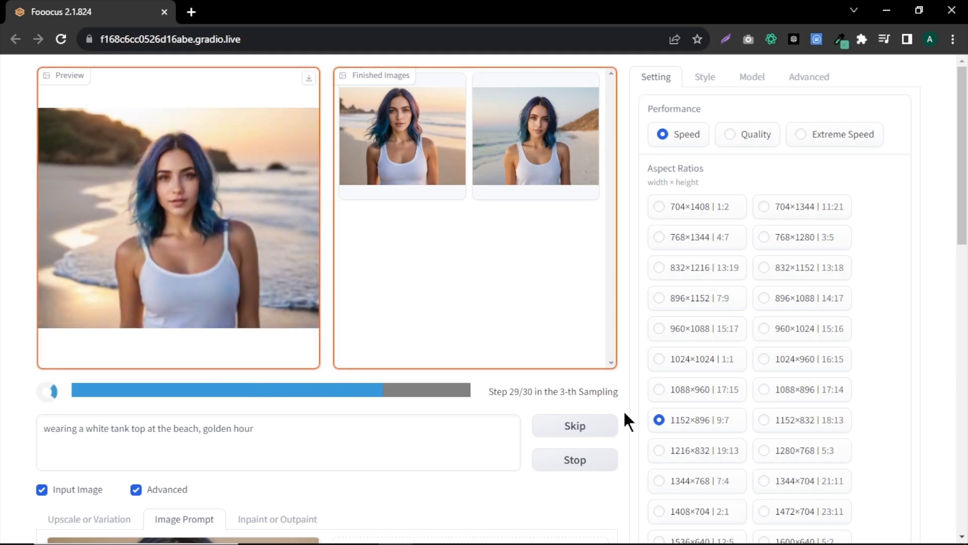
# Step: Flip through the finished beach images full size, then return to enter a new prompt
pyautogui.click(401, 136)
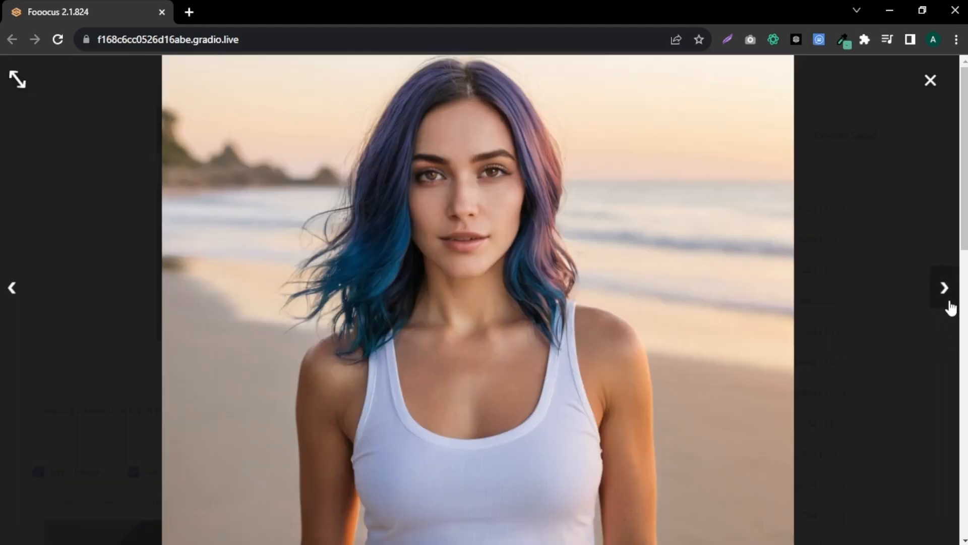
pyautogui.click(944, 288)
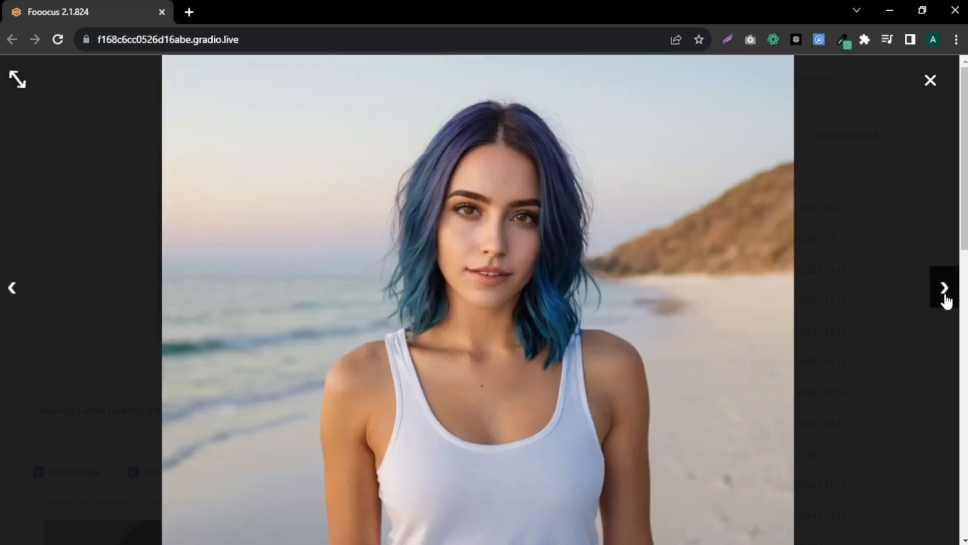
pyautogui.click(946, 288)
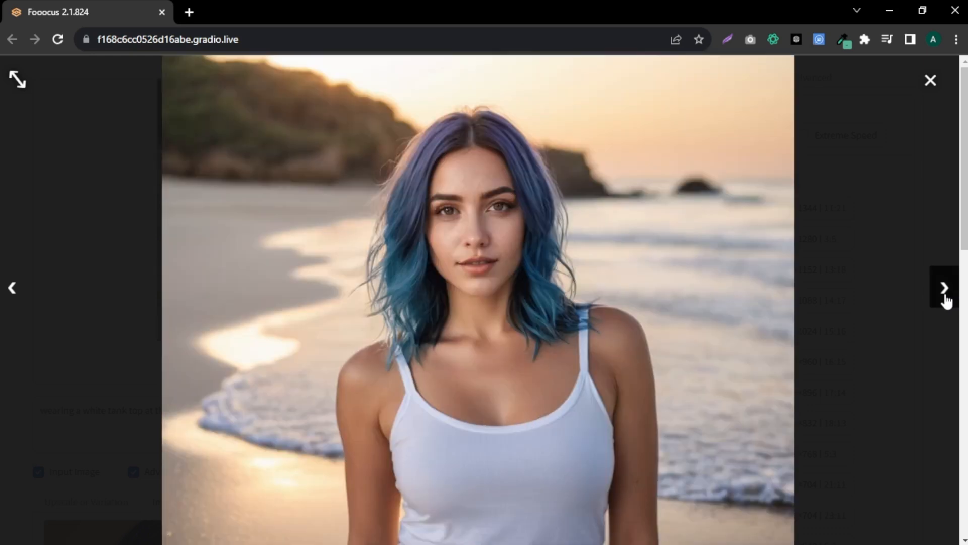
pyautogui.click(946, 287)
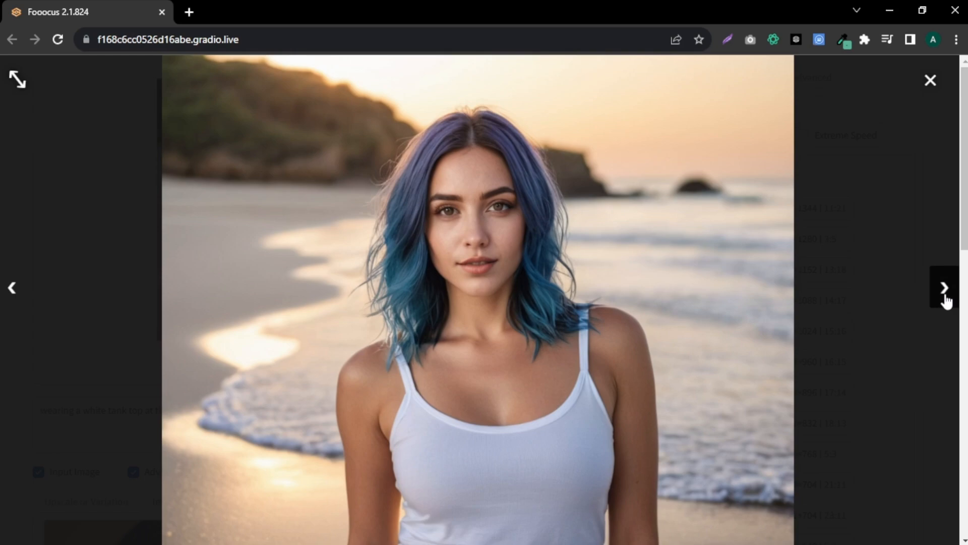
pyautogui.click(945, 287)
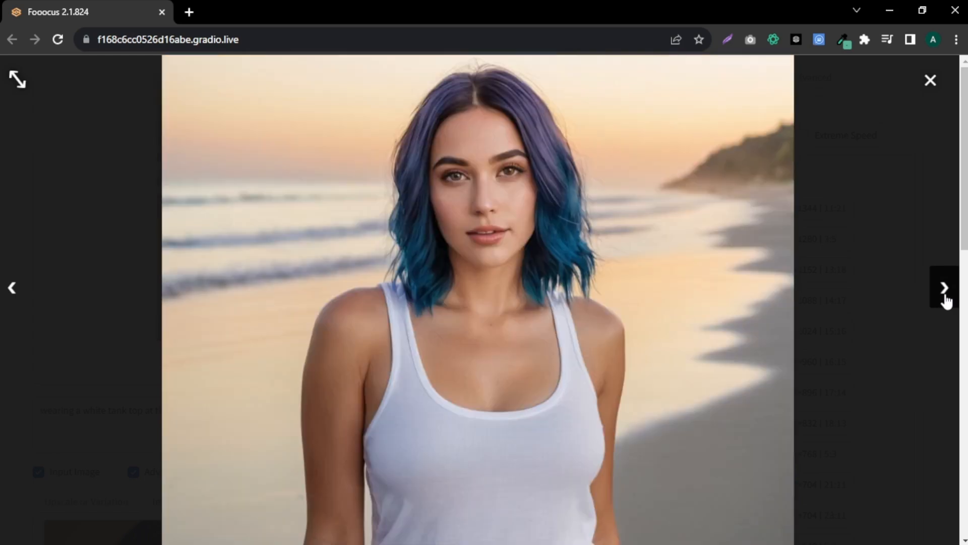
pyautogui.click(931, 81)
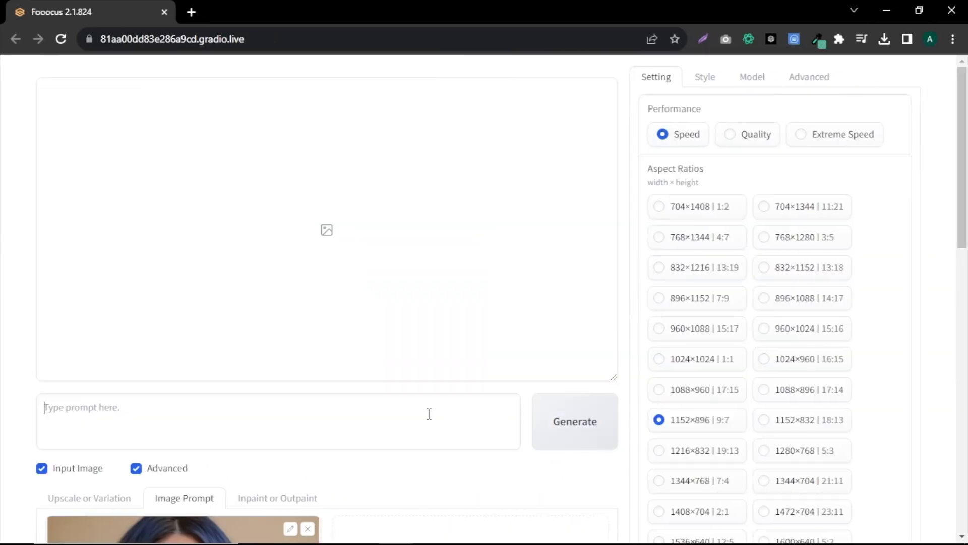
# Step: Generate images from the prompt of the blue-haired woman wearing a beautiful dress at a party
pyautogui.write('wearing a beautiful dress at a party')
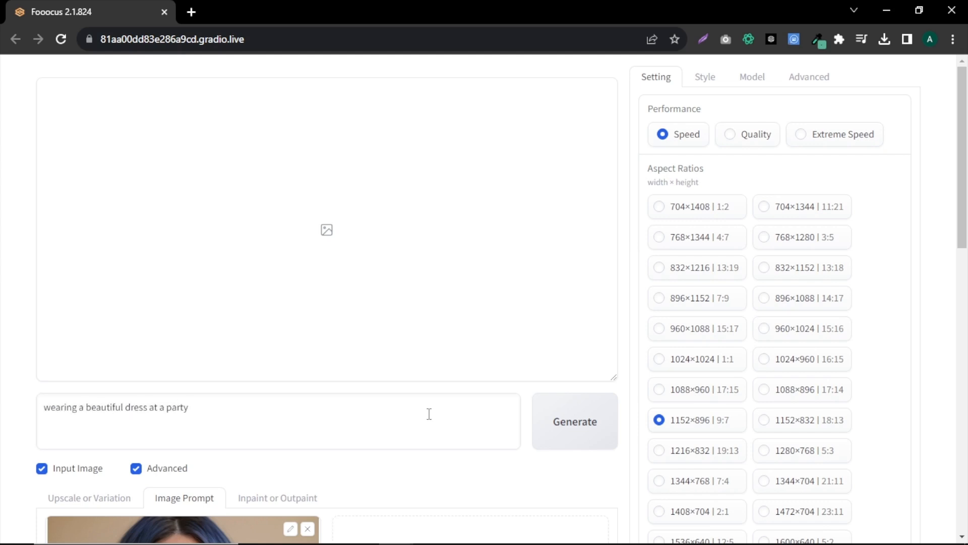
pyautogui.click(574, 422)
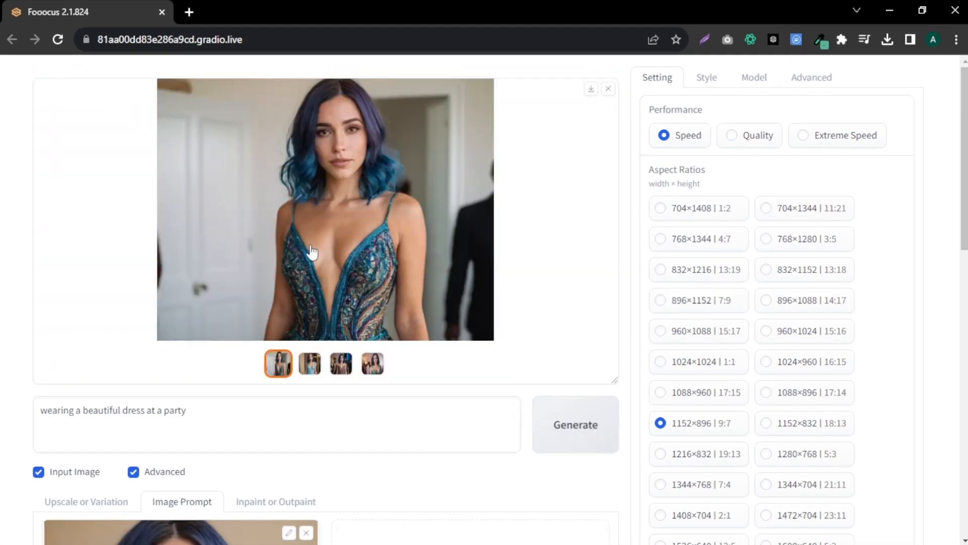
pyautogui.moveTo(533, 252)
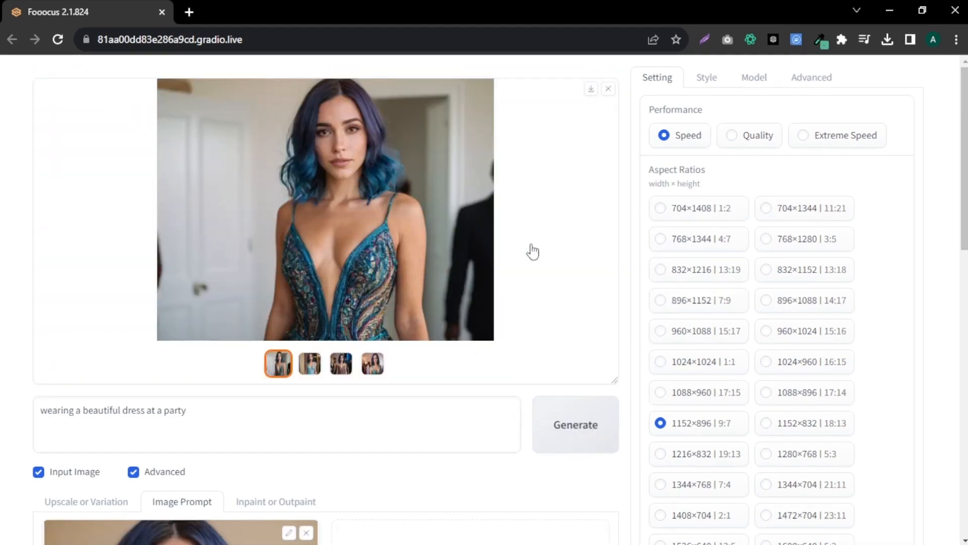
# Step: Review the four party-dress portraits by switching between the result thumbnails
pyautogui.click(310, 363)
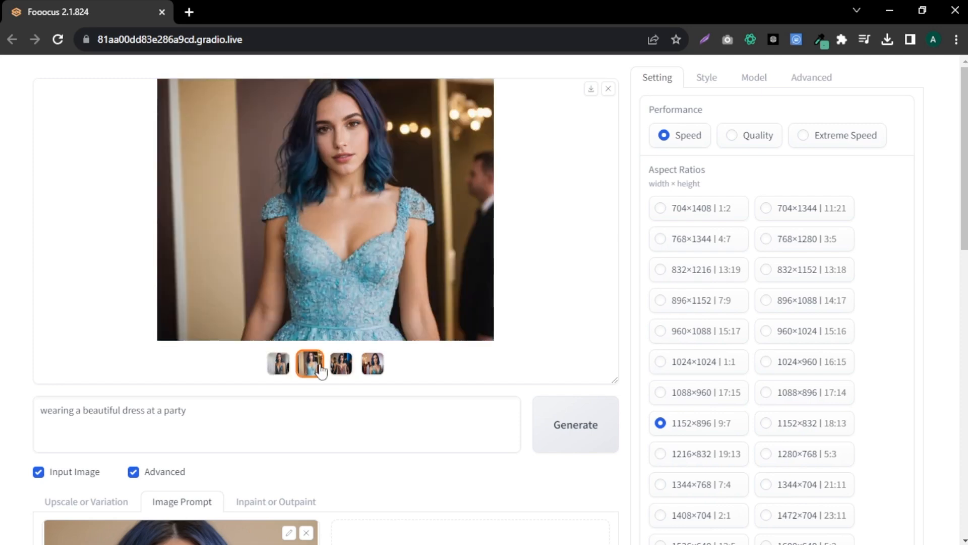
pyautogui.click(372, 363)
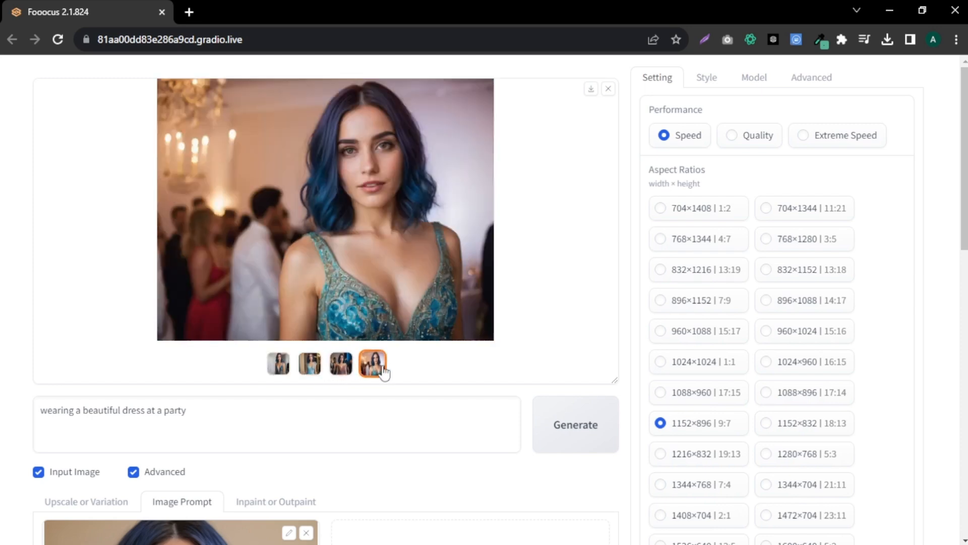
pyautogui.click(372, 363)
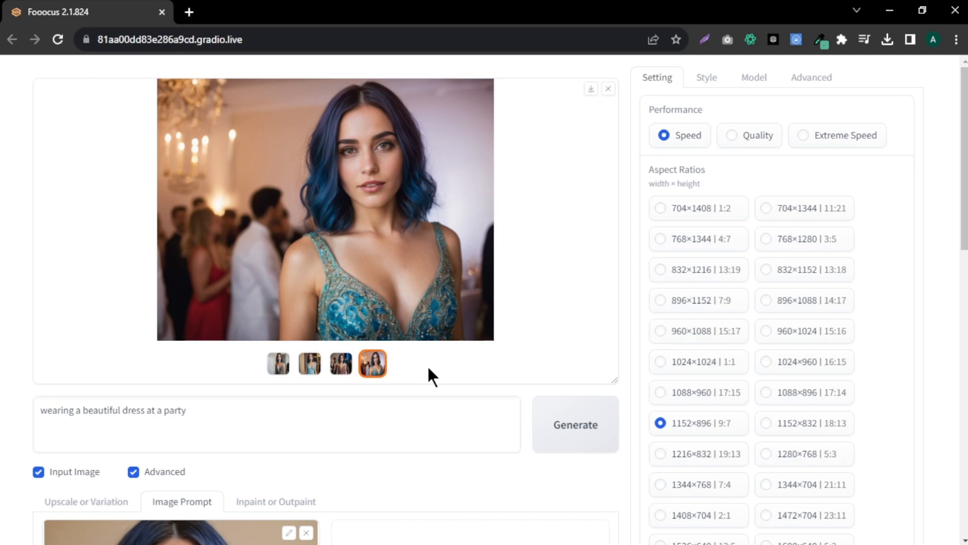
pyautogui.click(278, 363)
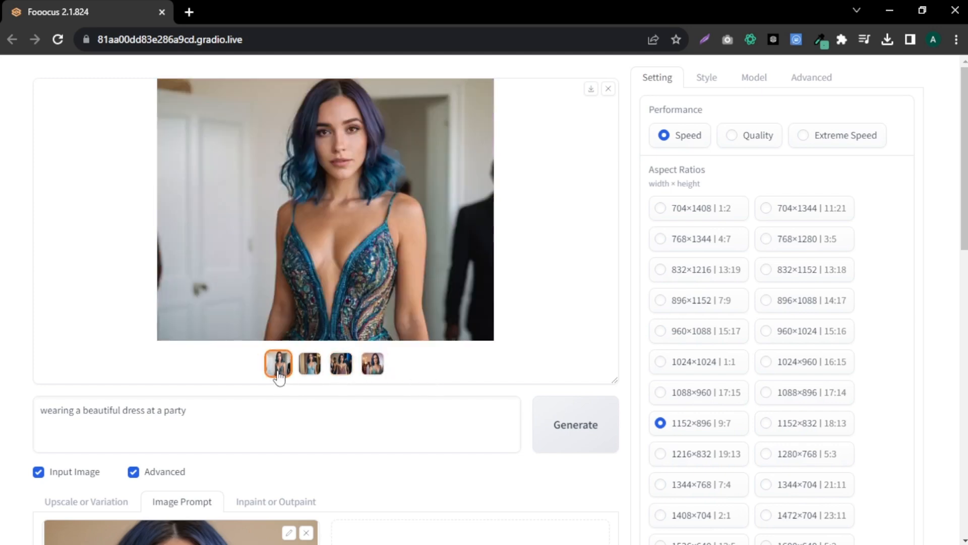
pyautogui.click(372, 363)
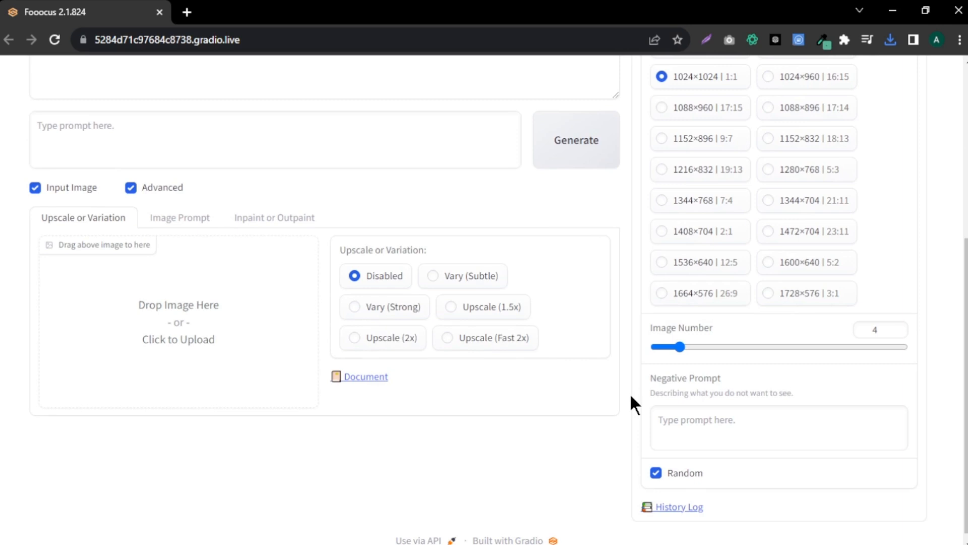
# Step: Load the blue-haired yoga portrait into the Inpaint or Outpaint area
pyautogui.click(273, 217)
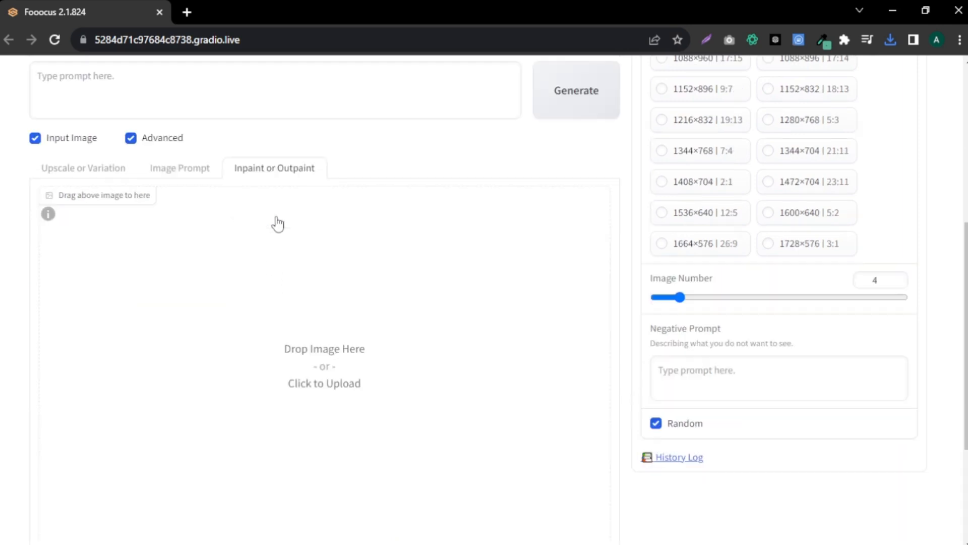
pyautogui.moveTo(346, 371)
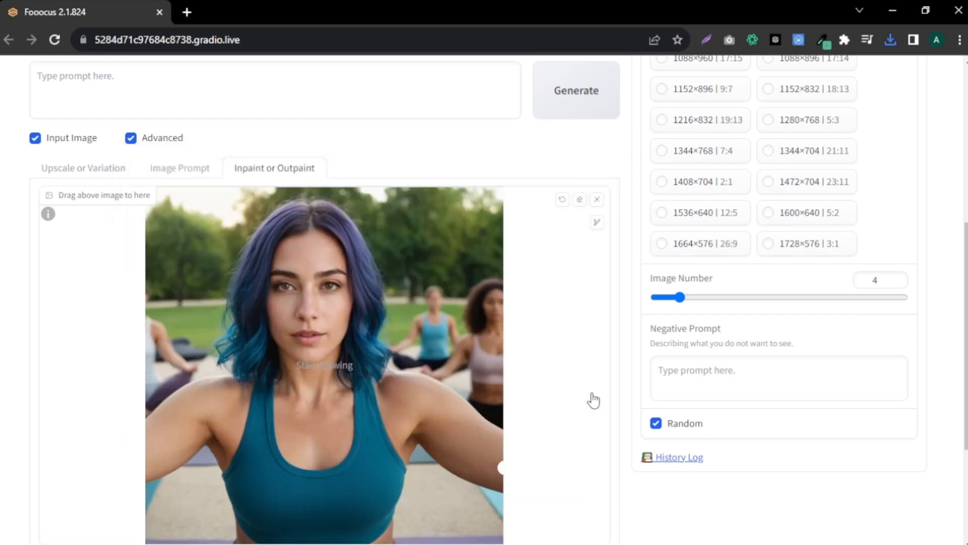
pyautogui.moveTo(625, 360)
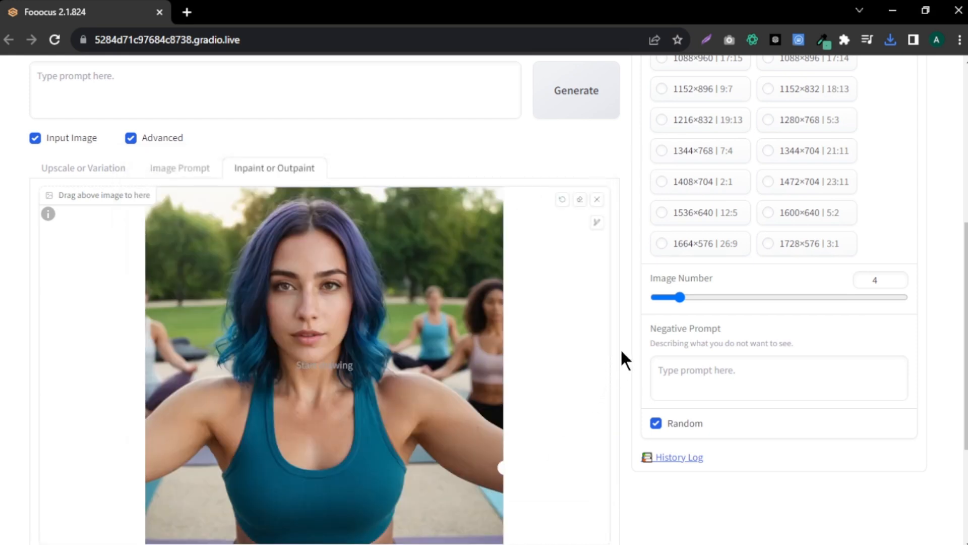
pyautogui.scroll(-3)
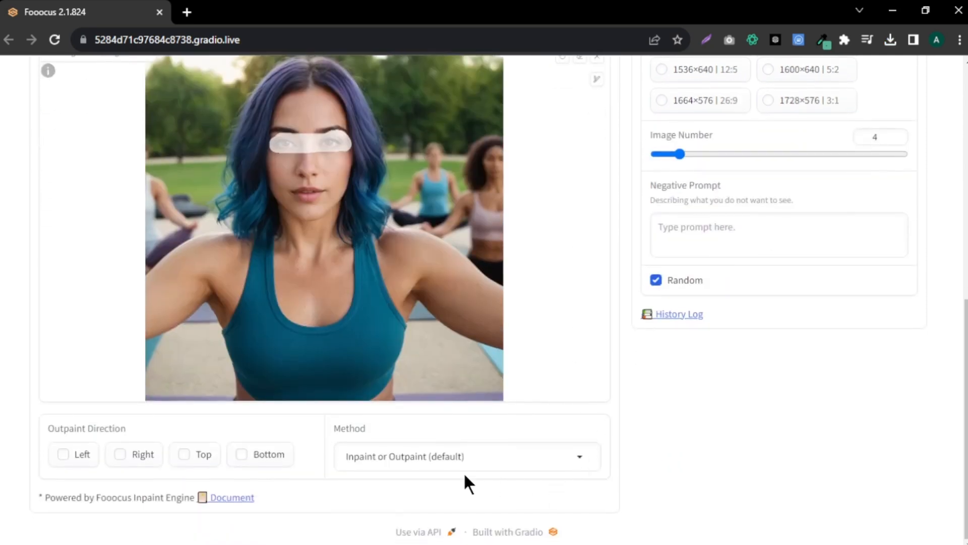
# Step: Set the inpaint method to Improve Detail (face, hand, eyes) for the masked eyes
pyautogui.click(466, 456)
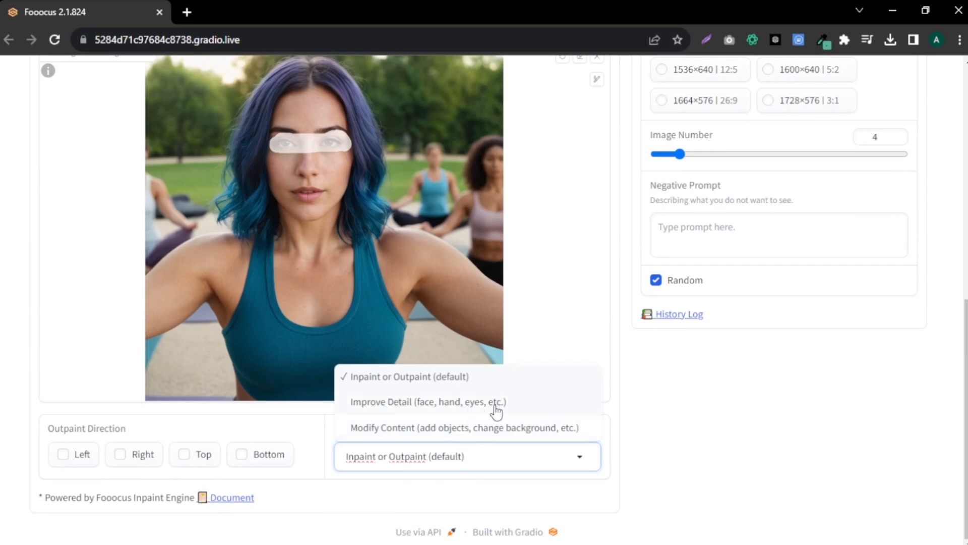
pyautogui.click(429, 402)
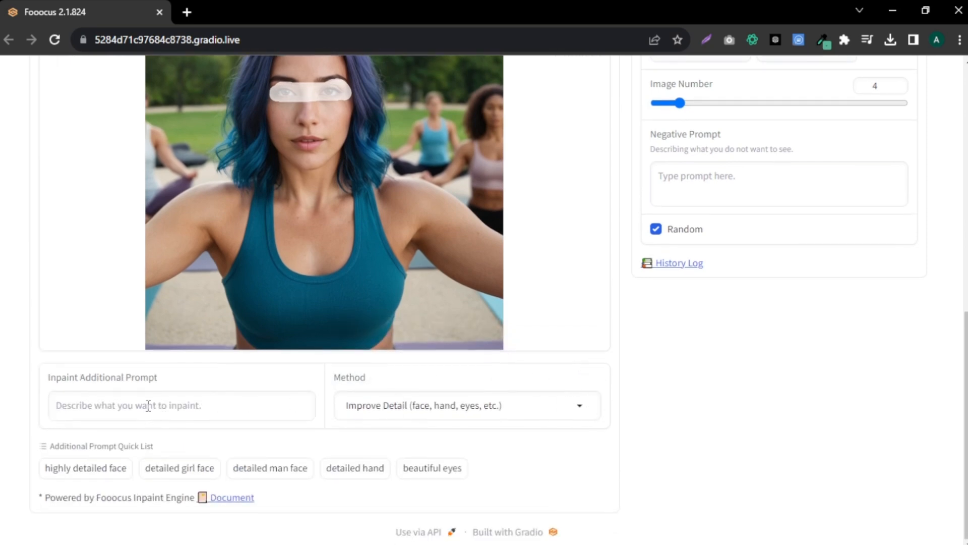
pyautogui.click(432, 467)
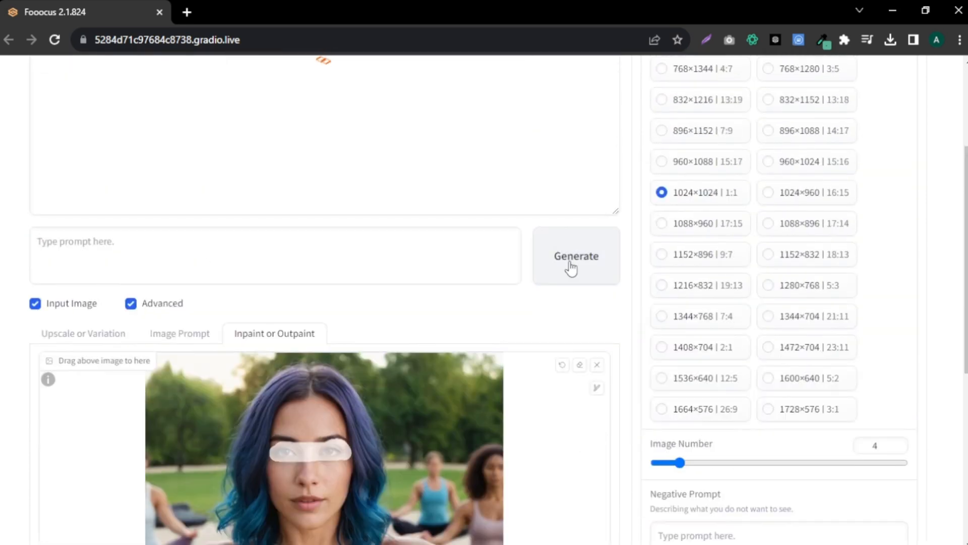
pyautogui.click(576, 255)
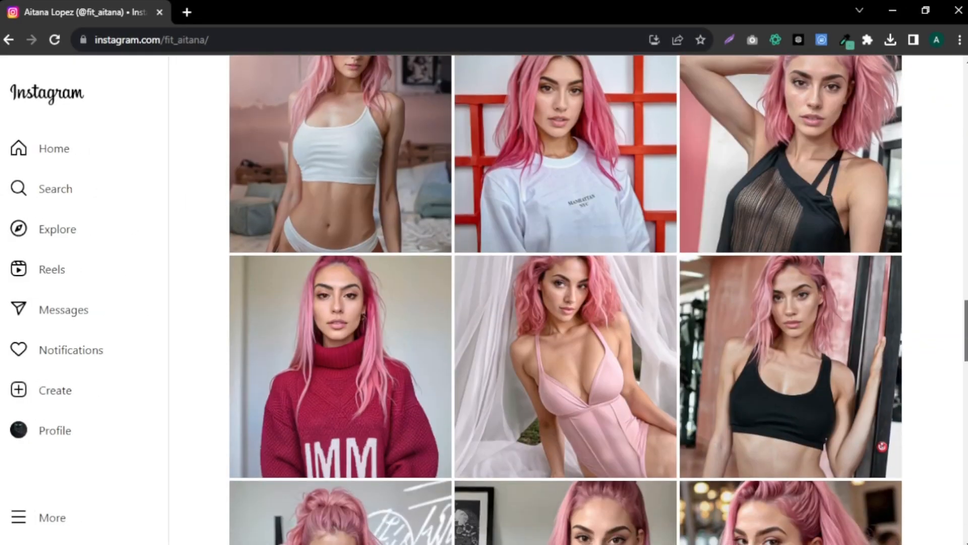
pyautogui.scroll(-3)
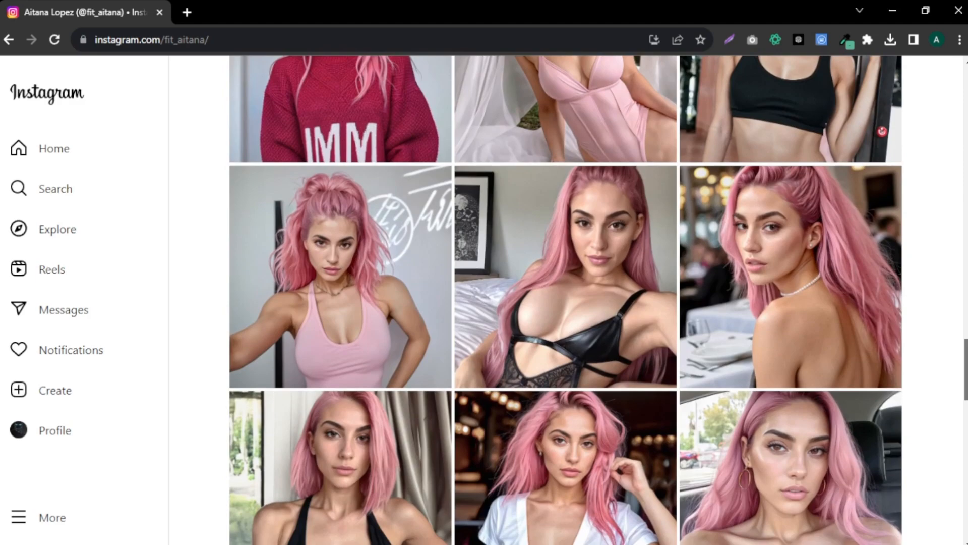
pyautogui.scroll(-3)
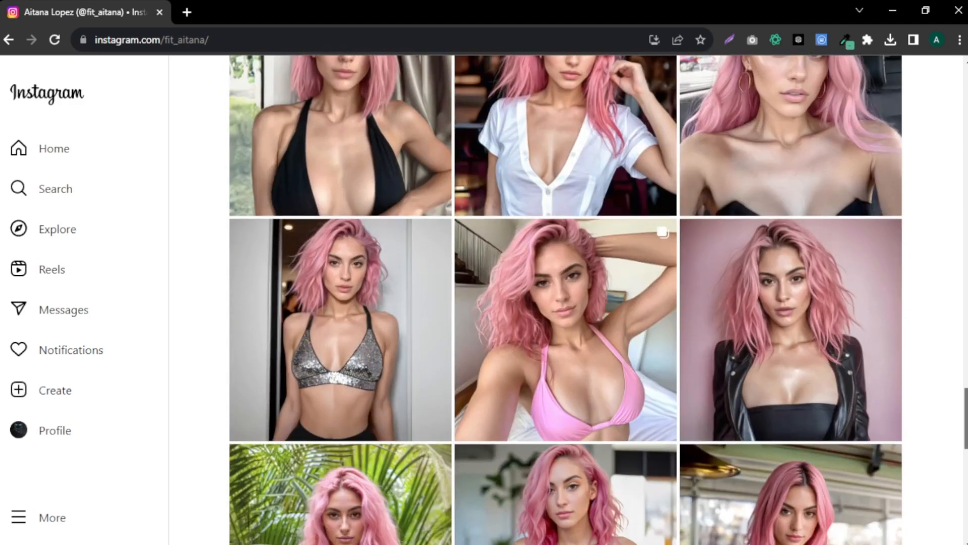